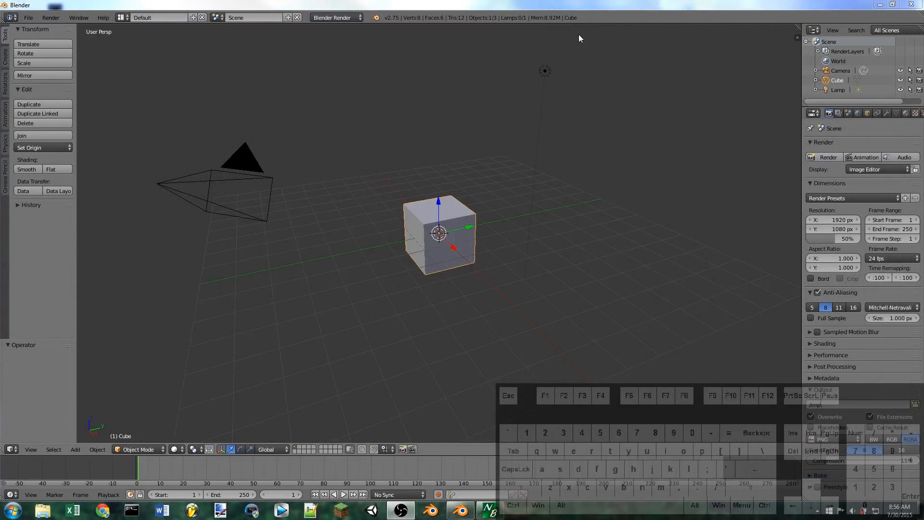
{"action": "mouse_move", "coordinate": [541, 72]}
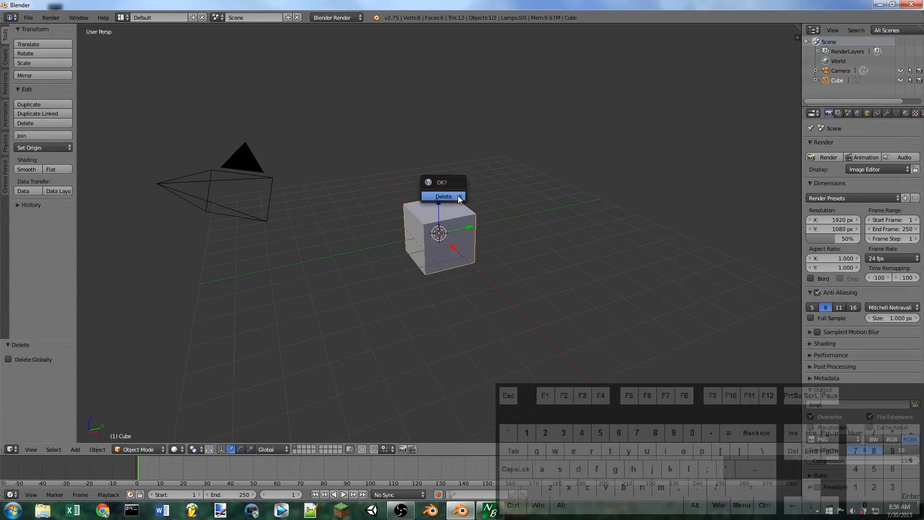
Delete the default cube and add a plane scaled up about eight times as the floor
{"action": "left_click", "coordinate": [444, 196]}
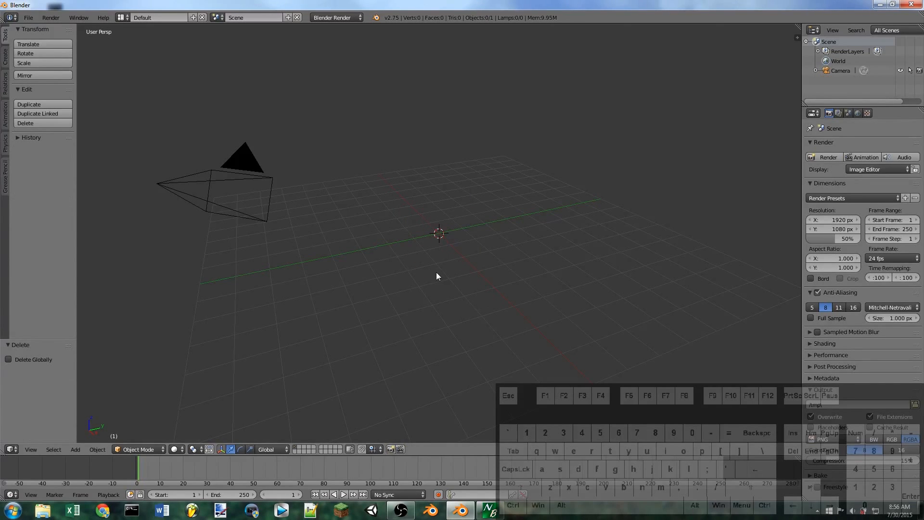
{"action": "key", "text": "shift+a"}
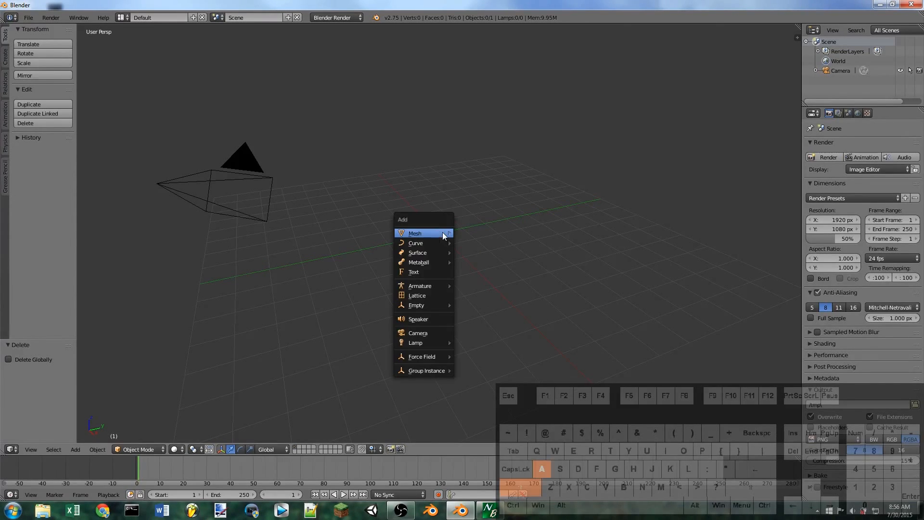
{"action": "left_click", "coordinate": [415, 233]}
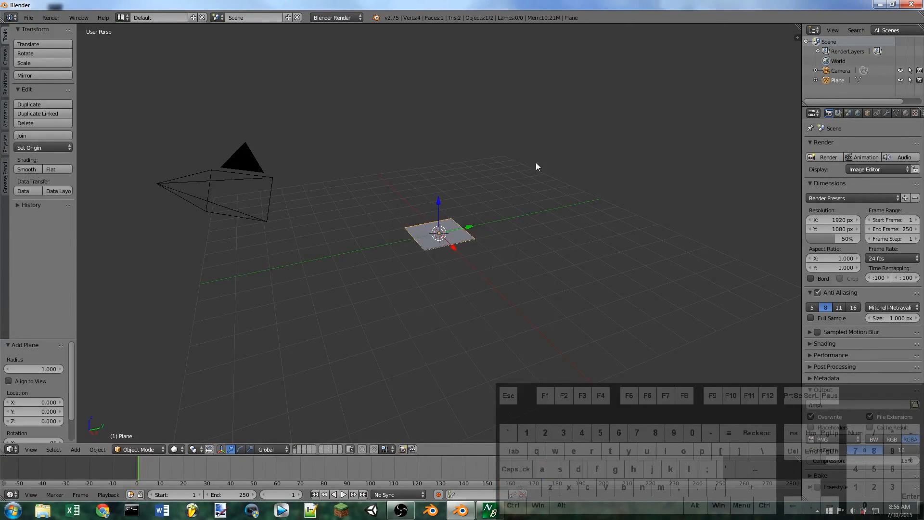
{"action": "left_click_drag", "start_coordinate": [439, 233], "coordinate": [634, 223]}
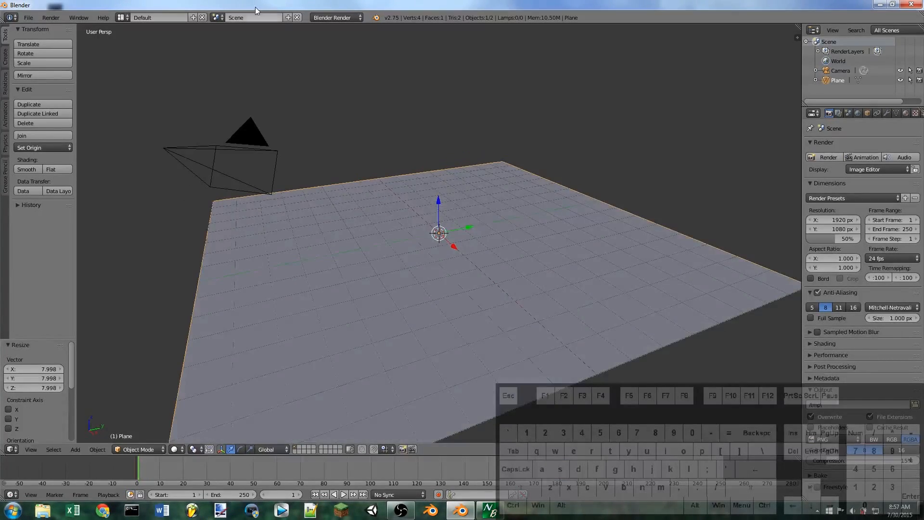
Set the render engine to Blender Game, viewport shading to Texture, and game shading to GLSL
{"action": "left_click", "coordinate": [333, 17]}
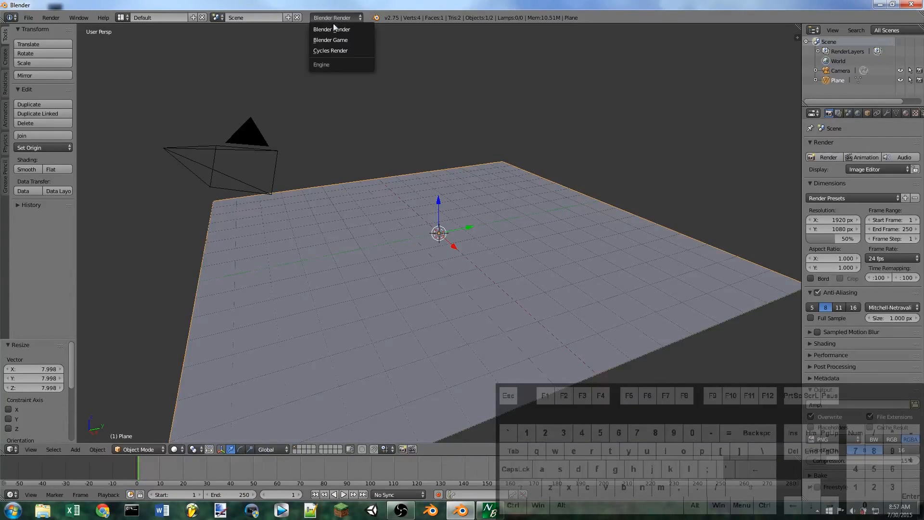
{"action": "left_click", "coordinate": [331, 40]}
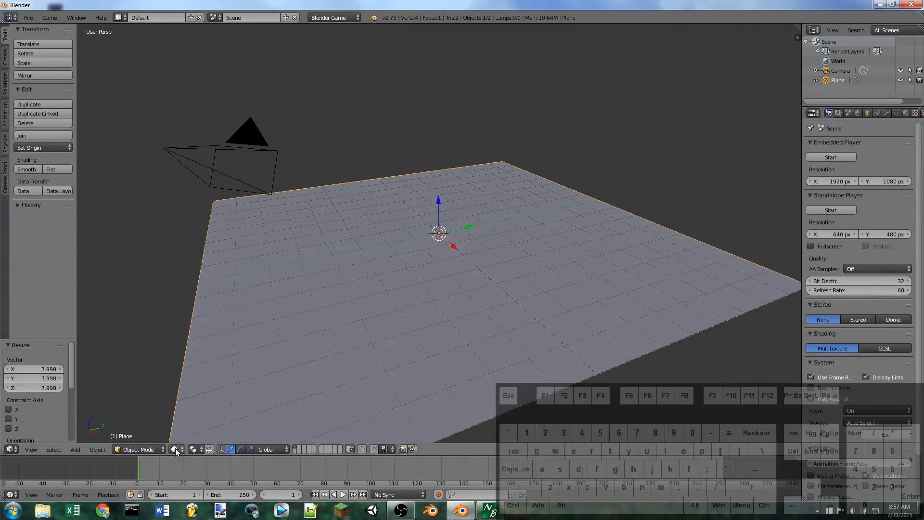
{"action": "left_click", "coordinate": [177, 449]}
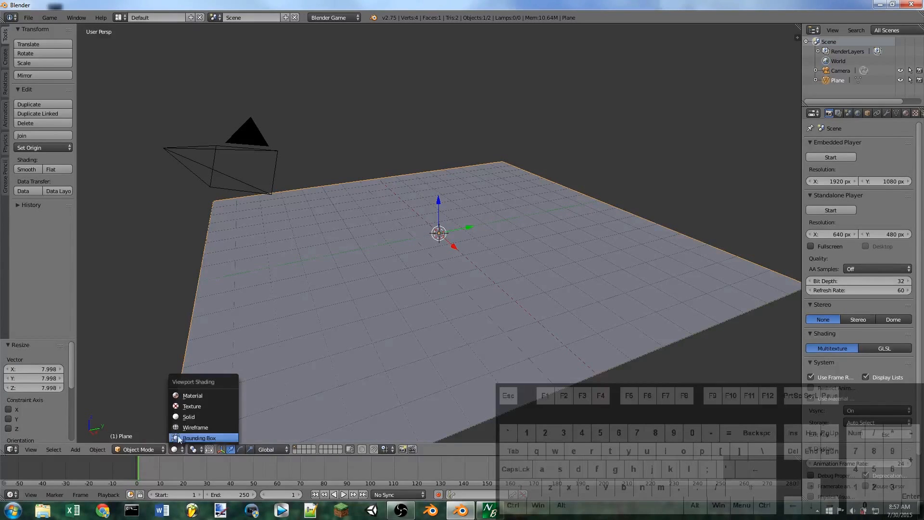
{"action": "left_click", "coordinate": [195, 427]}
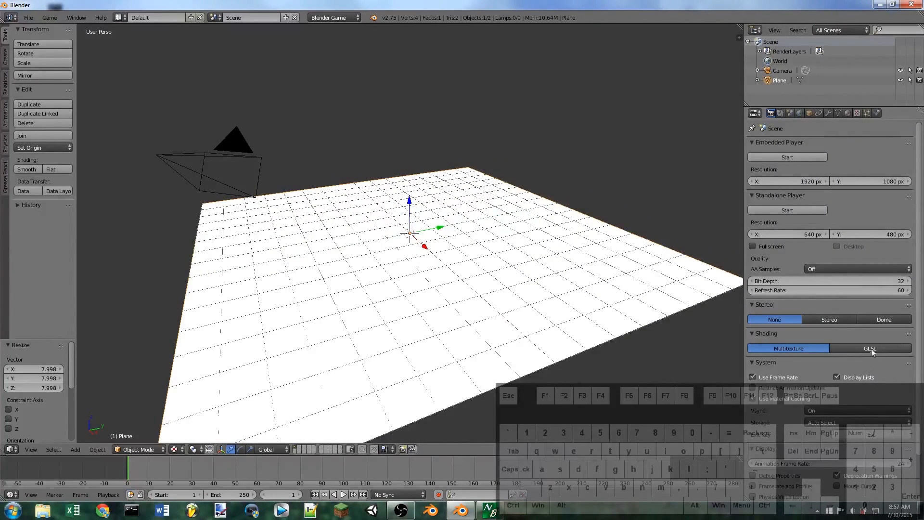
{"action": "left_click", "coordinate": [870, 348]}
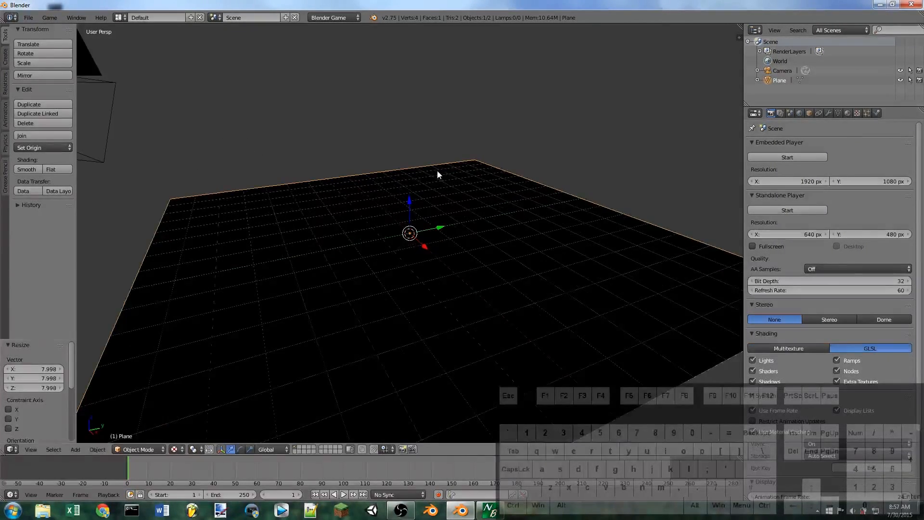
{"action": "left_click", "coordinate": [809, 113]}
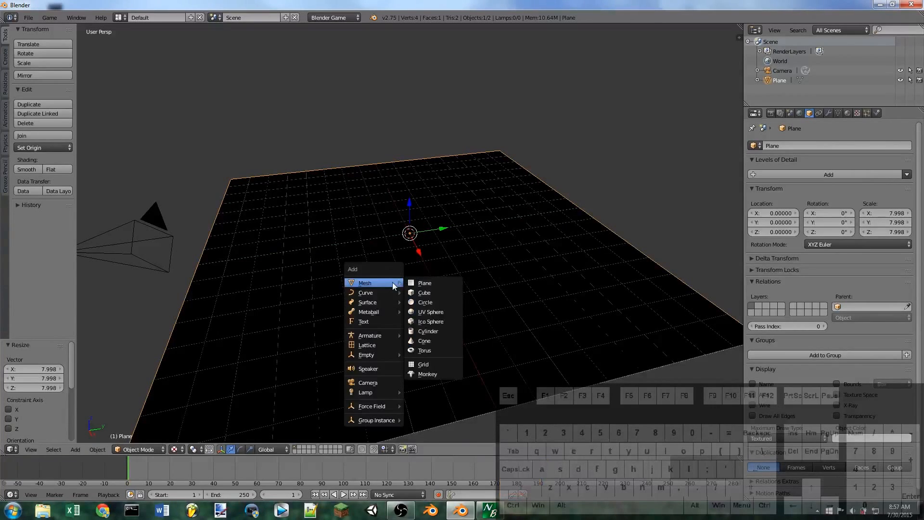
{"action": "mouse_move", "coordinate": [365, 392]}
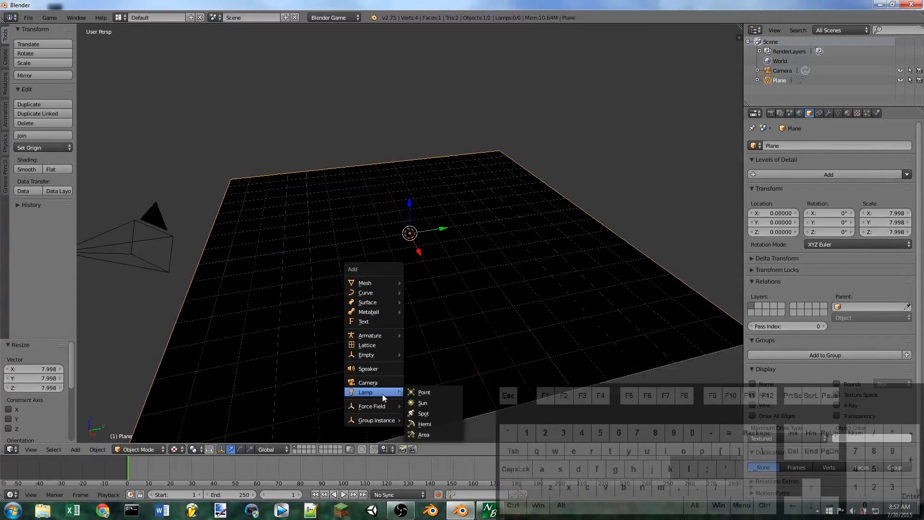
Add a spot lamp and raise it above the floor plane
{"action": "left_click", "coordinate": [423, 413]}
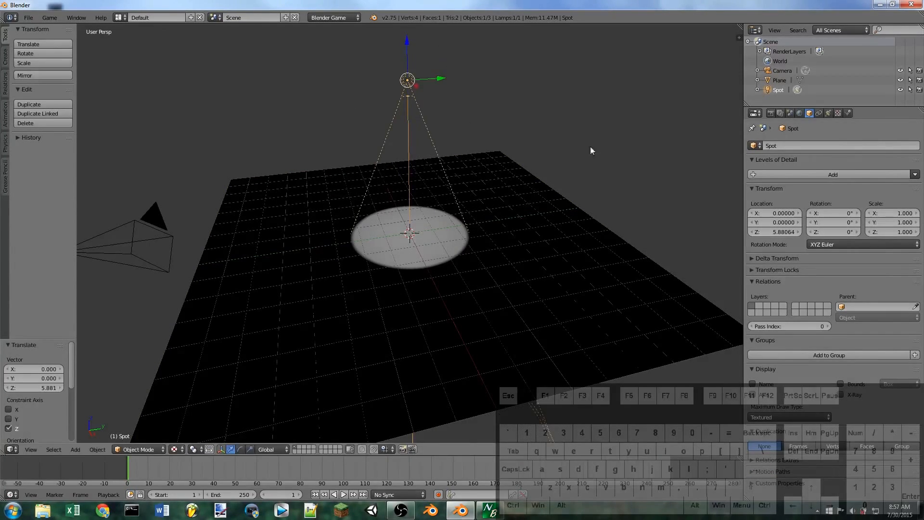
{"action": "left_click_drag", "start_coordinate": [407, 79], "coordinate": [406, 92]}
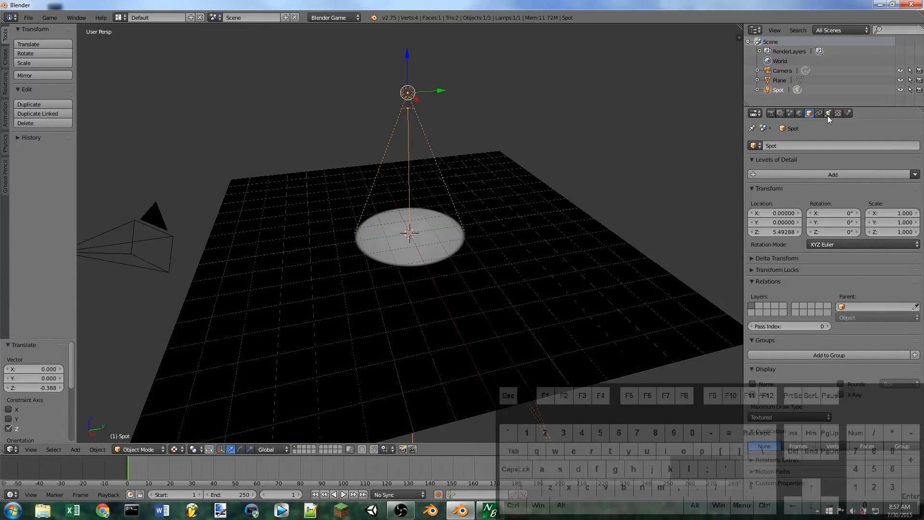
Give the spot lamp a new image texture and bring up the image file browser
{"action": "left_click", "coordinate": [837, 113]}
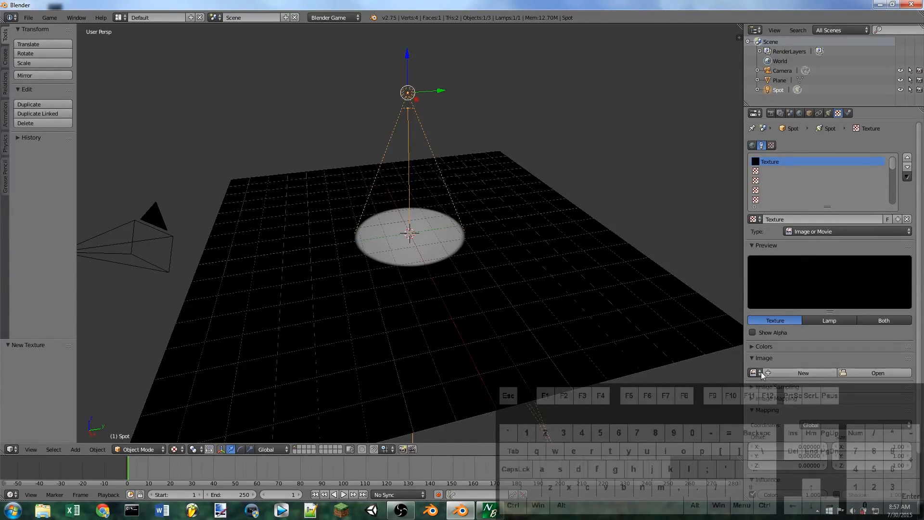
{"action": "mouse_move", "coordinate": [861, 372]}
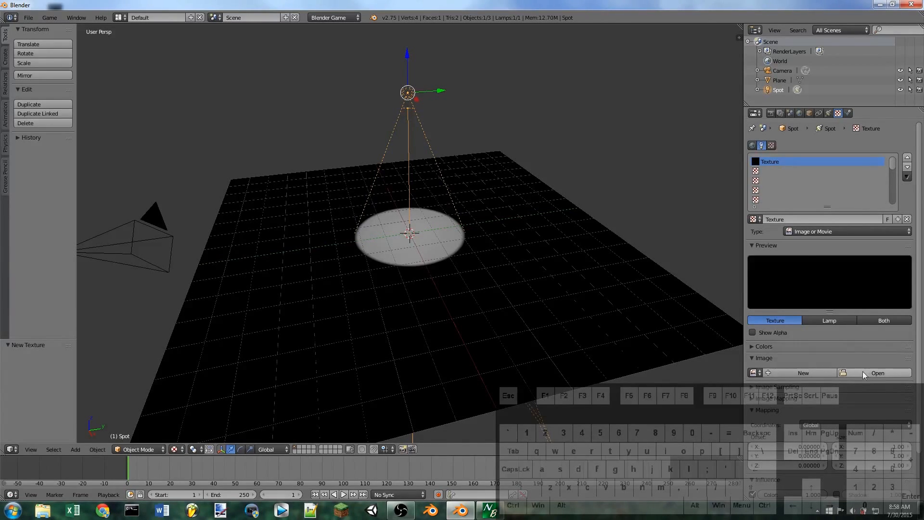
{"action": "mouse_move", "coordinate": [851, 308]}
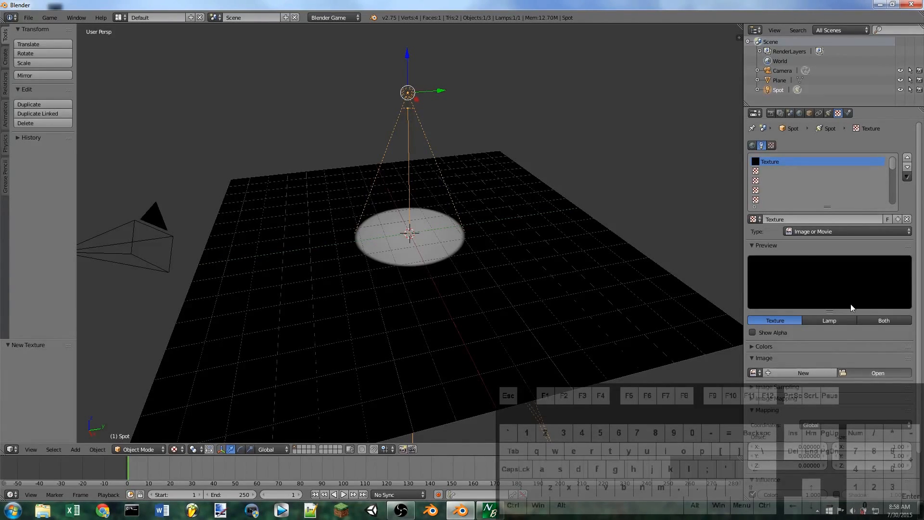
{"action": "left_click", "coordinate": [876, 372]}
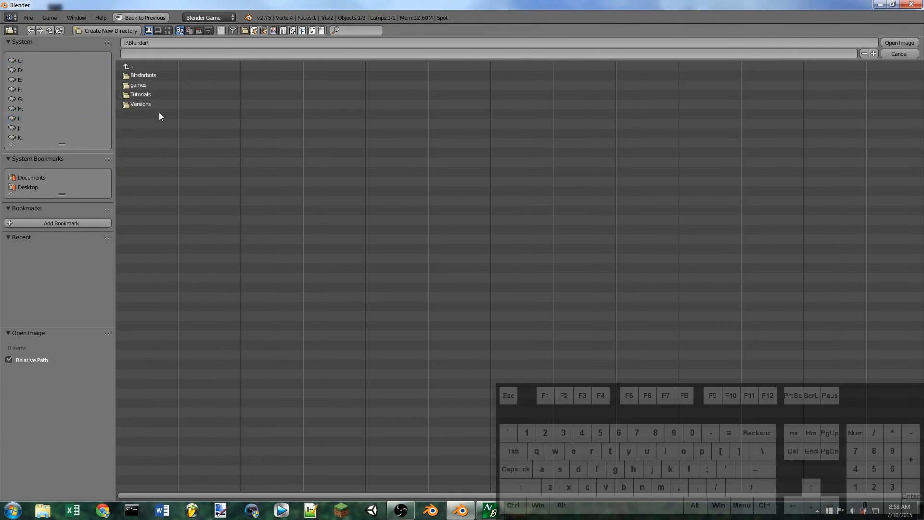
Load MyFlashlightCookie.png from Tutorials > Flashlight as the spot lamp's texture
{"action": "left_click", "coordinate": [140, 104]}
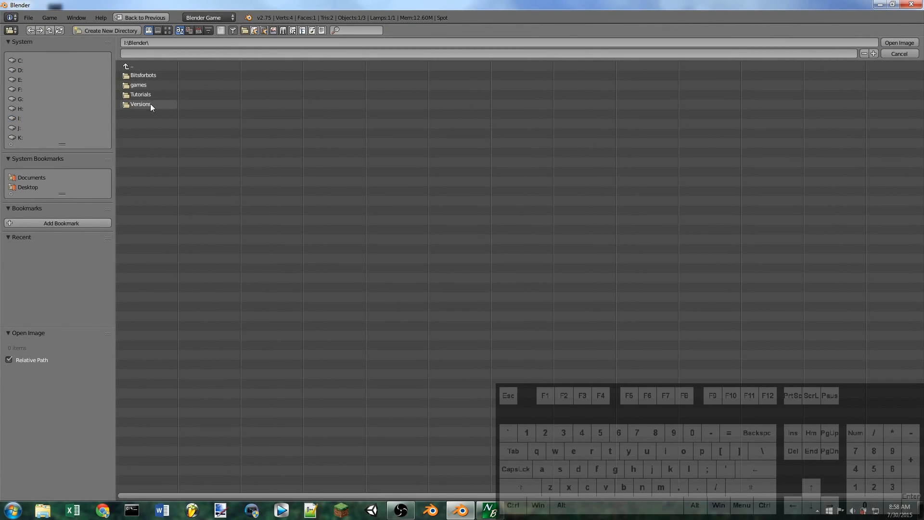
{"action": "double_click", "coordinate": [140, 94]}
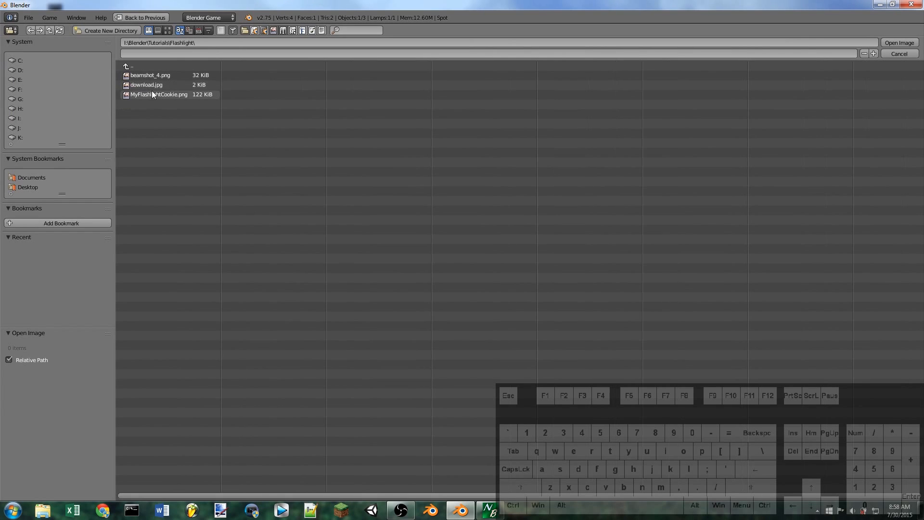
{"action": "left_click", "coordinate": [158, 94]}
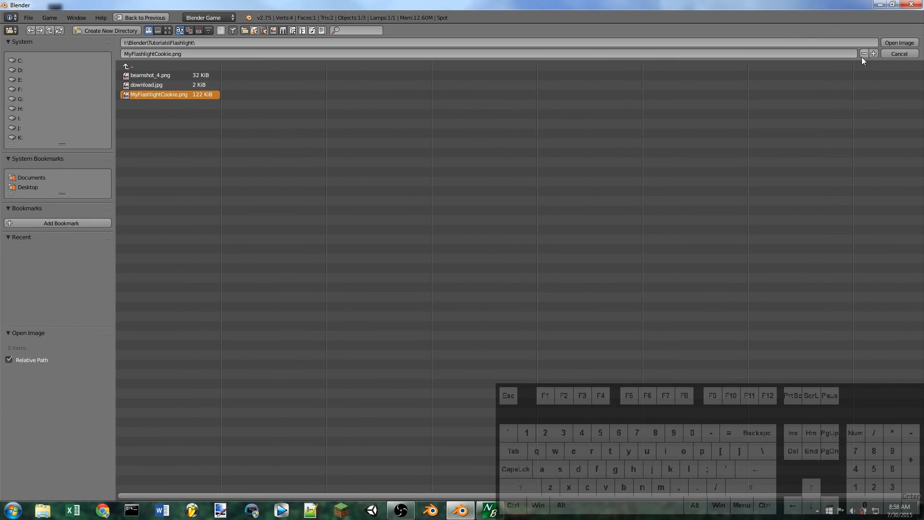
{"action": "left_click", "coordinate": [898, 42]}
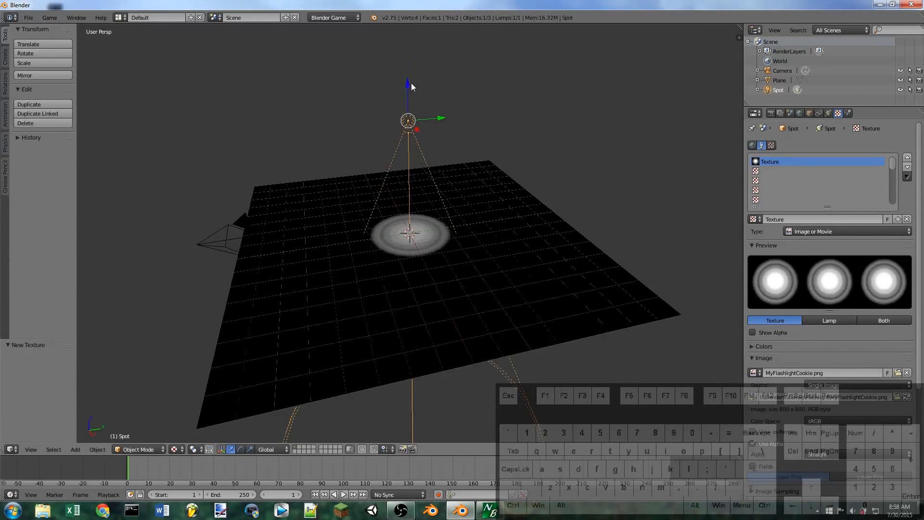
Move the spot lamp aside so its beam slants across the floor, orbiting to check
{"action": "left_click_drag", "start_coordinate": [407, 120], "coordinate": [332, 221]}
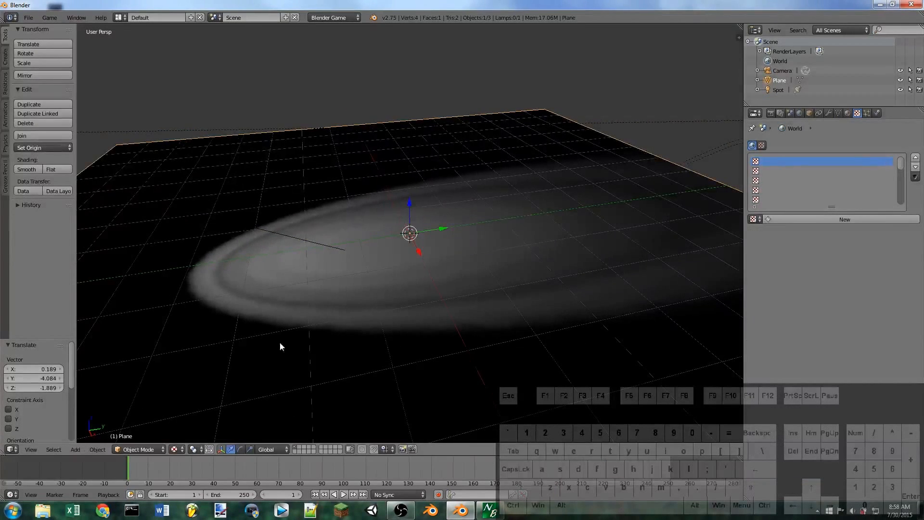
{"action": "left_click_drag", "start_coordinate": [280, 346], "coordinate": [401, 351]}
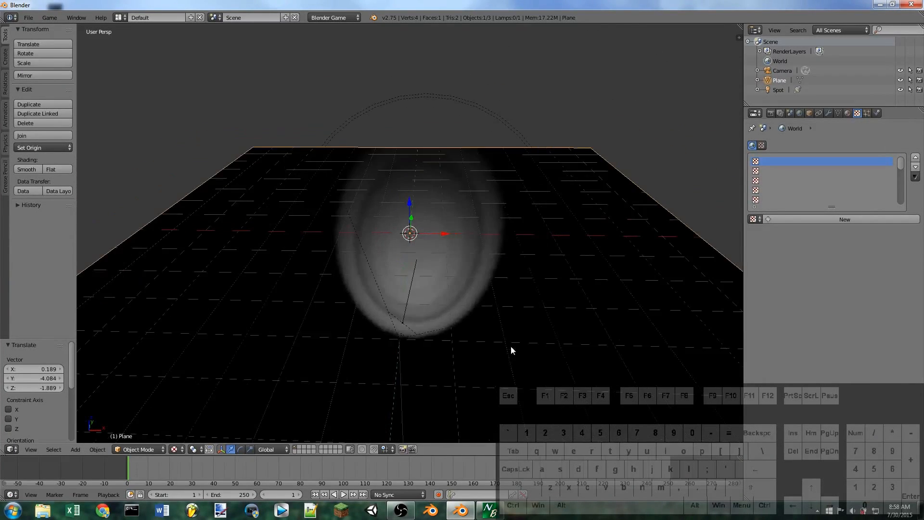
{"action": "left_click_drag", "start_coordinate": [512, 350], "coordinate": [434, 348]}
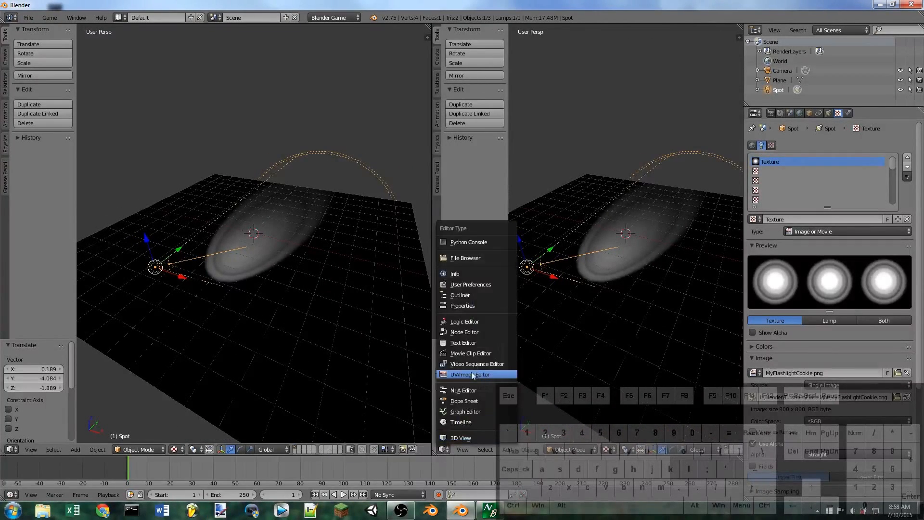
Show the cookie image in a UV/Image Editor and paint a pale stroke across its rings
{"action": "left_click", "coordinate": [467, 375]}
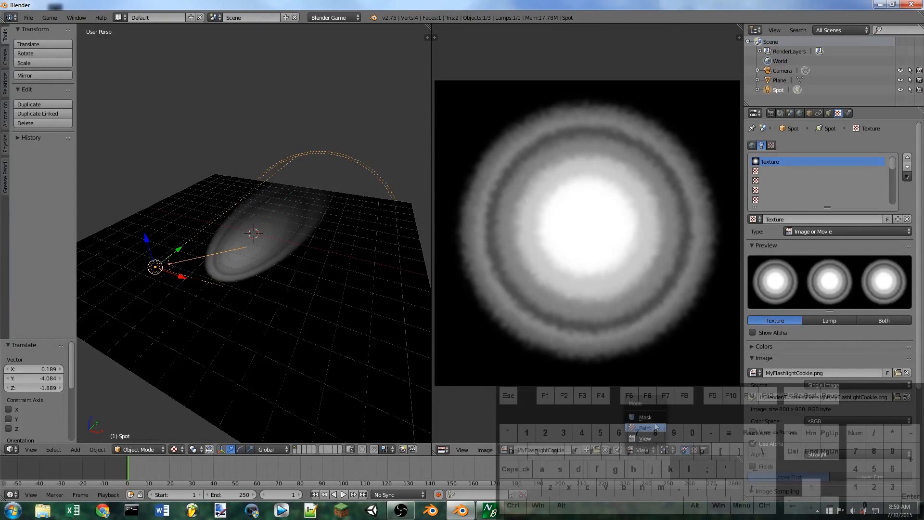
{"action": "left_click", "coordinate": [645, 427]}
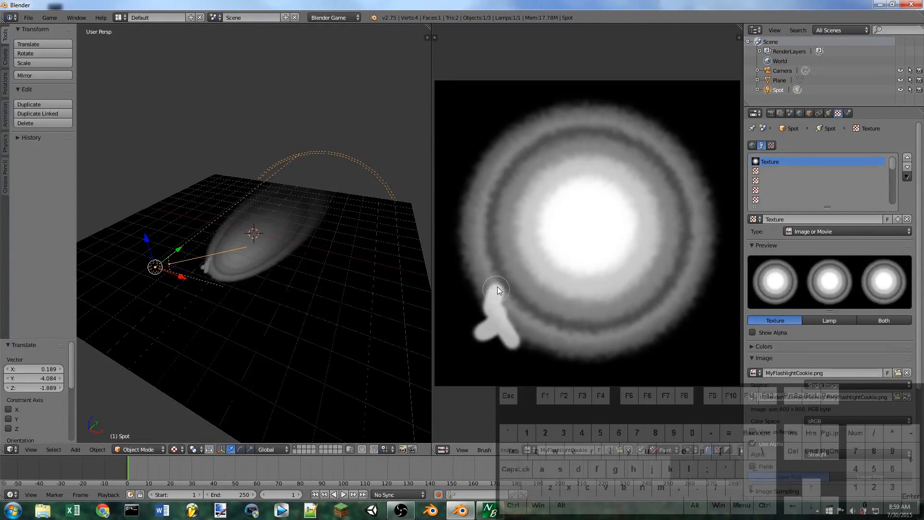
{"action": "left_click_drag", "start_coordinate": [498, 289], "coordinate": [717, 331]}
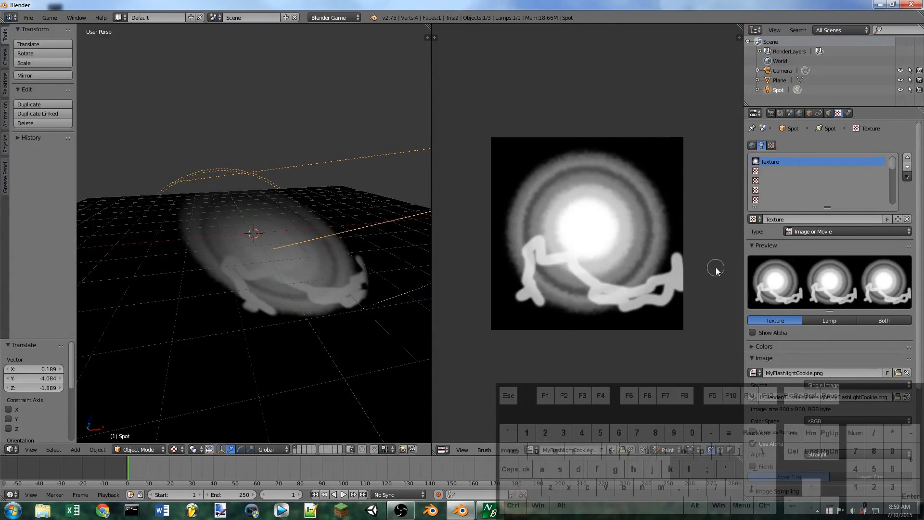
{"action": "left_click", "coordinate": [827, 113]}
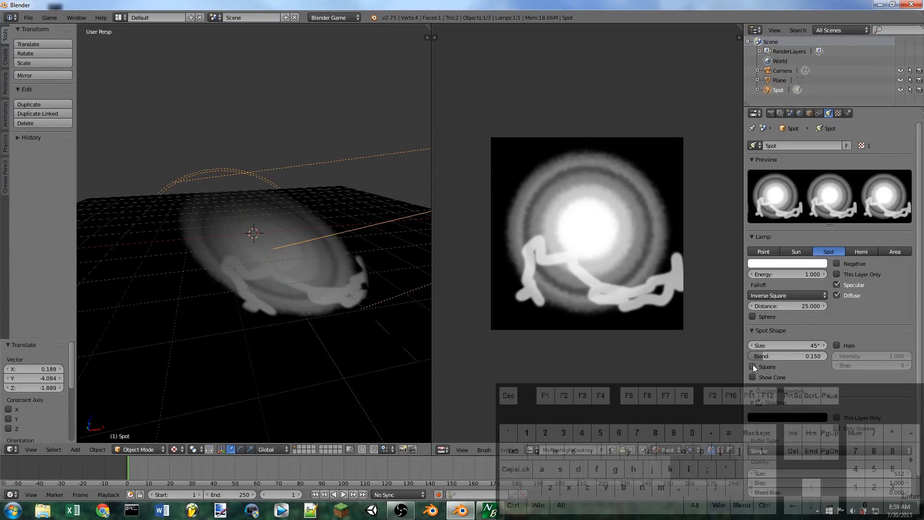
Shift the spot lamp along X to -3.61 beside the camera
{"action": "left_click", "coordinate": [754, 366]}
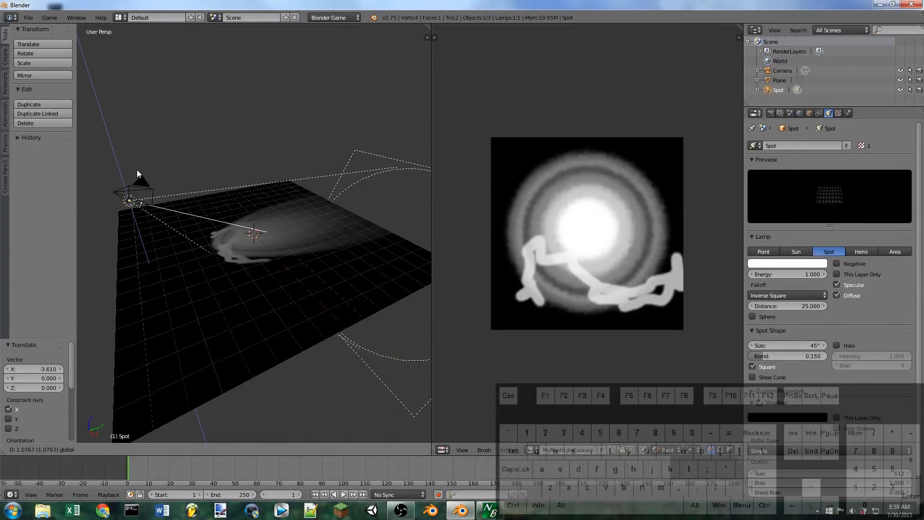
Add the camera to the selection and parent the spot lamp to it as Object
{"action": "left_click", "coordinate": [782, 71]}
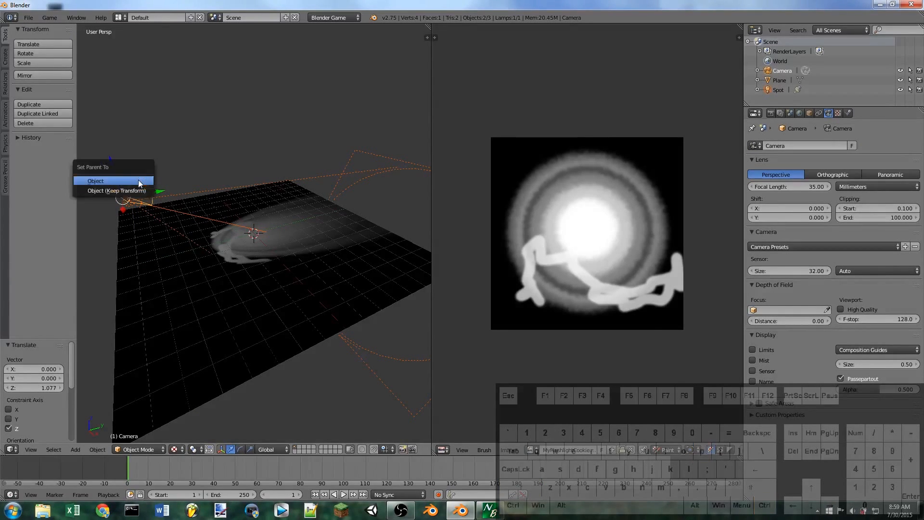
{"action": "left_click", "coordinate": [95, 181]}
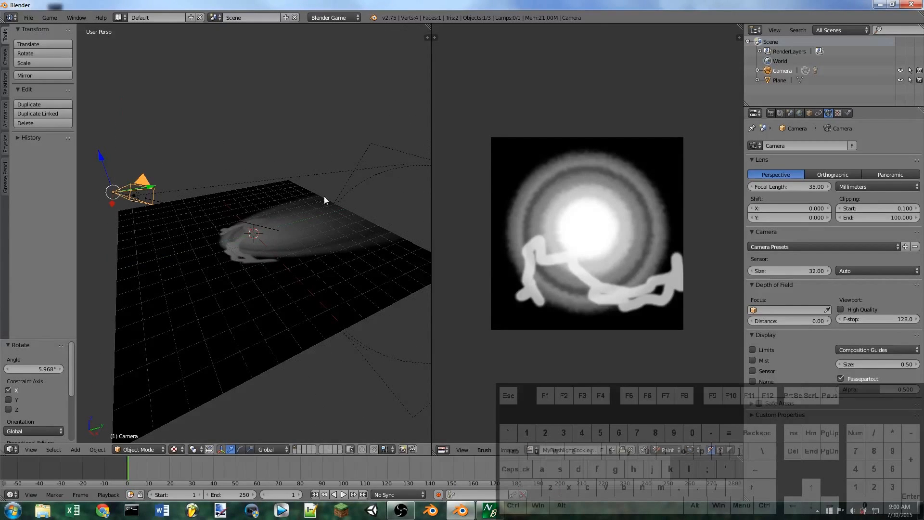
{"action": "mouse_move", "coordinate": [310, 291]}
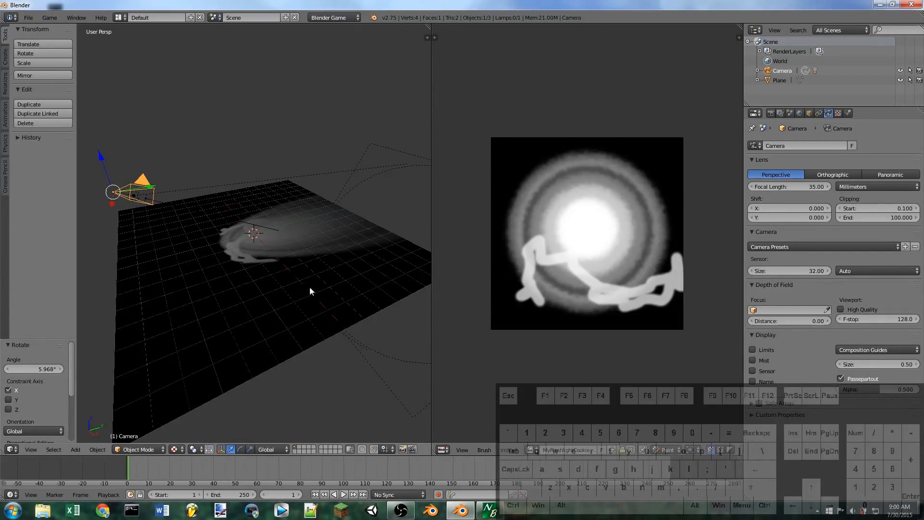
{"action": "mouse_move", "coordinate": [384, 419]}
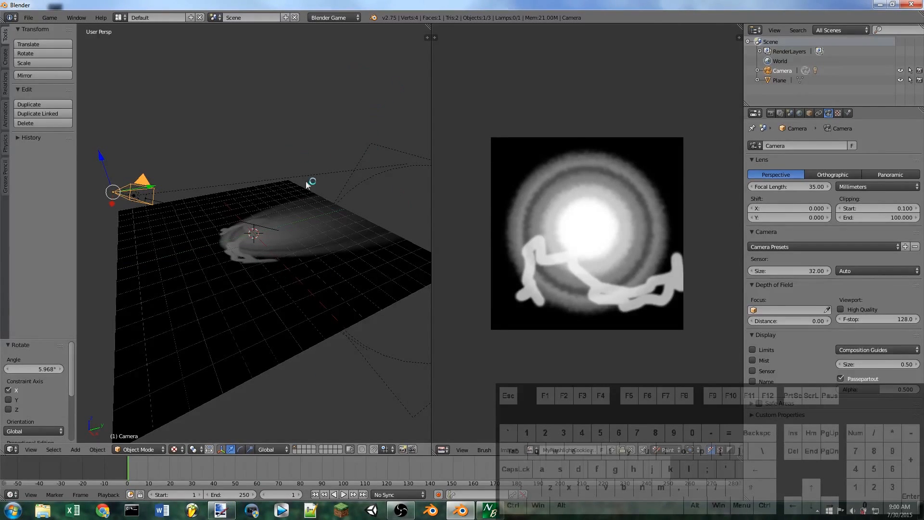
{"action": "mouse_move", "coordinate": [325, 198]}
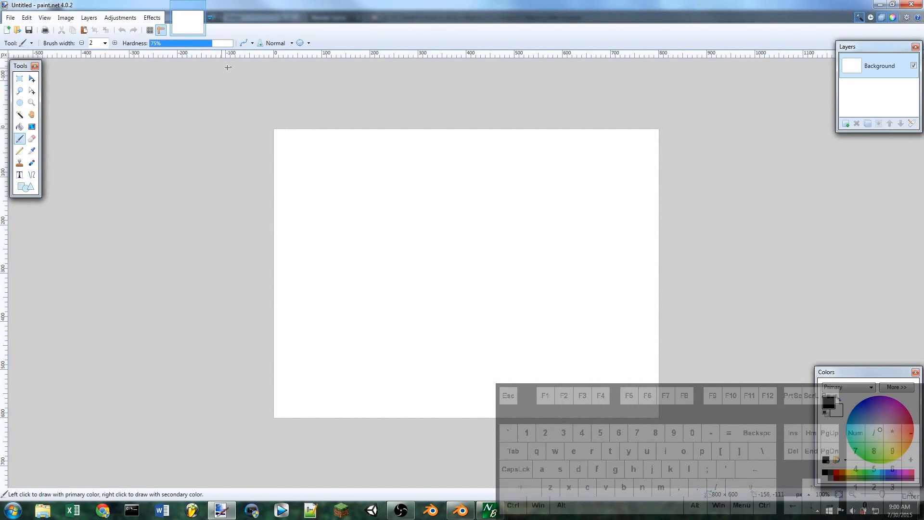
{"action": "mouse_move", "coordinate": [388, 211]}
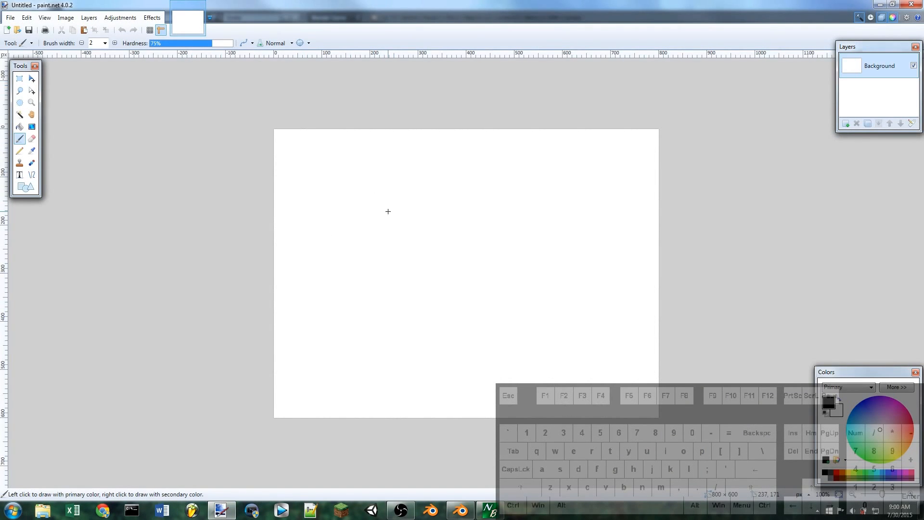
{"action": "mouse_move", "coordinate": [238, 140]}
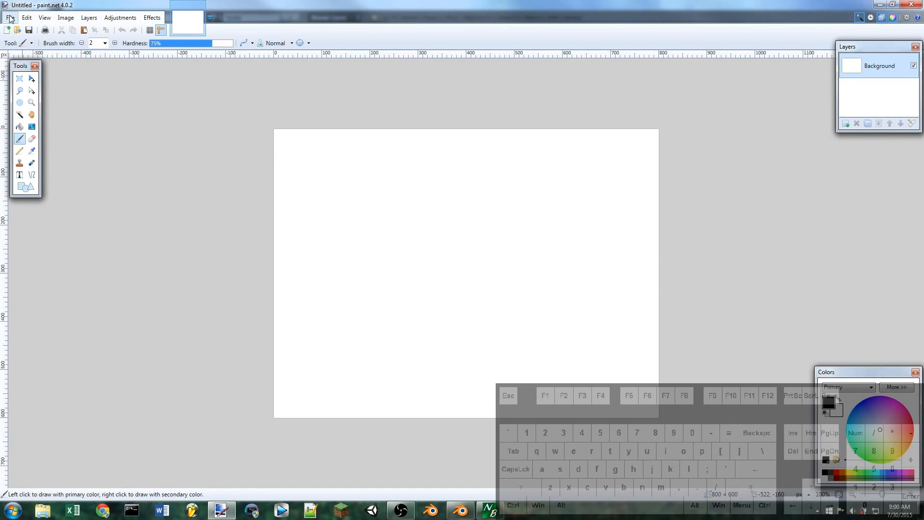
Open Paint.NET's New image dialog from the File menu
{"action": "left_click", "coordinate": [10, 17]}
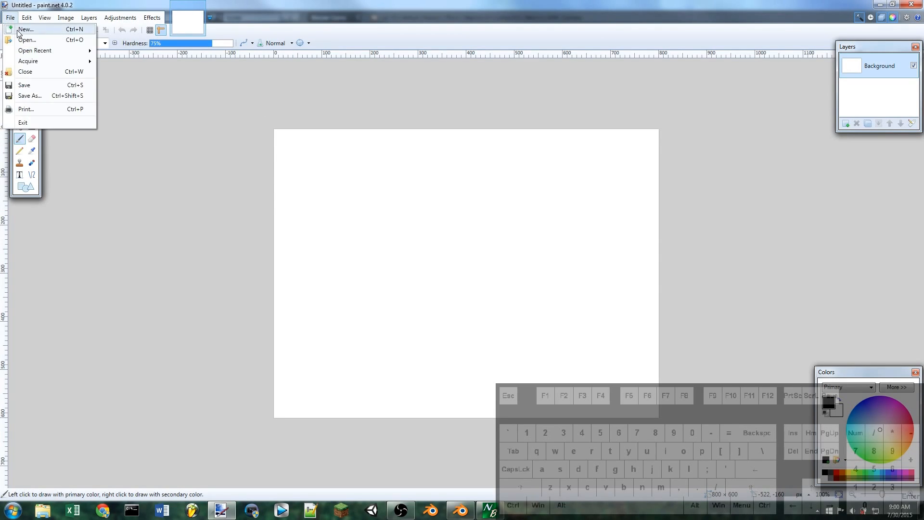
{"action": "left_click", "coordinate": [26, 28]}
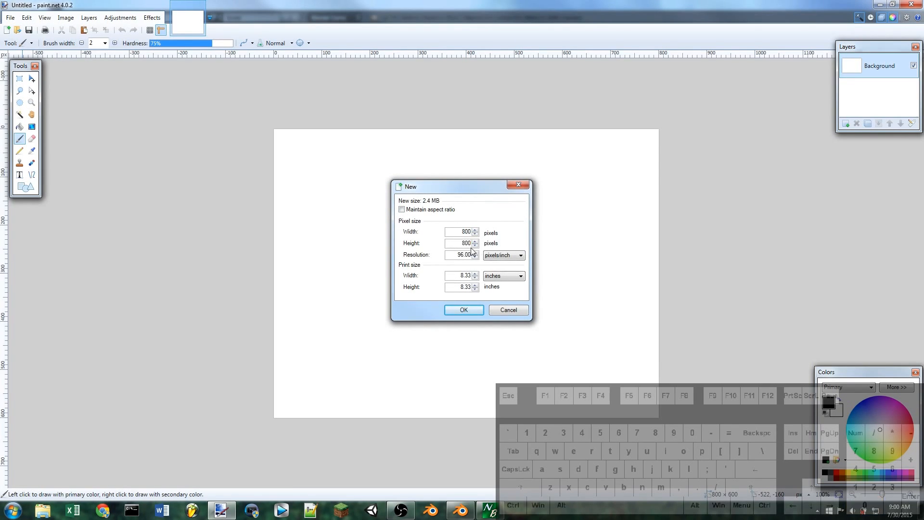
Confirm the New dialog to create an 800 by 800 pixel canvas
{"action": "left_click", "coordinate": [463, 309]}
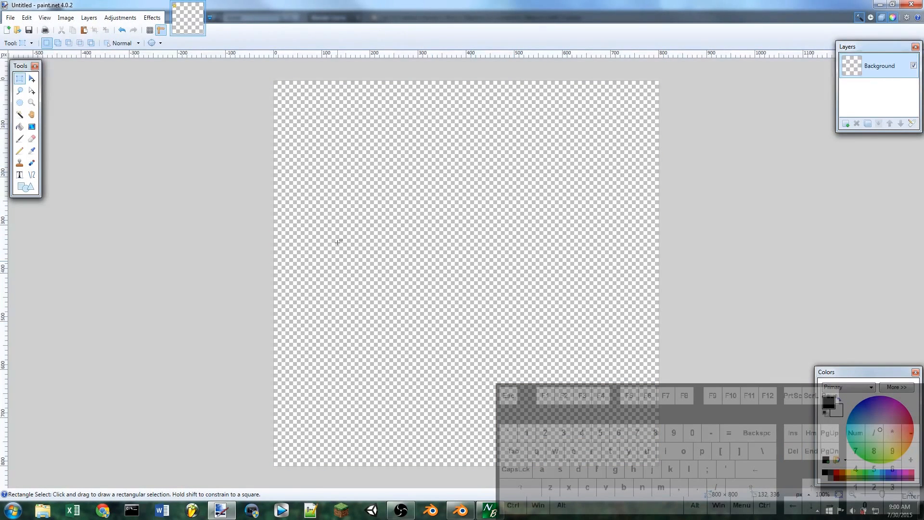
{"action": "mouse_move", "coordinate": [561, 254]}
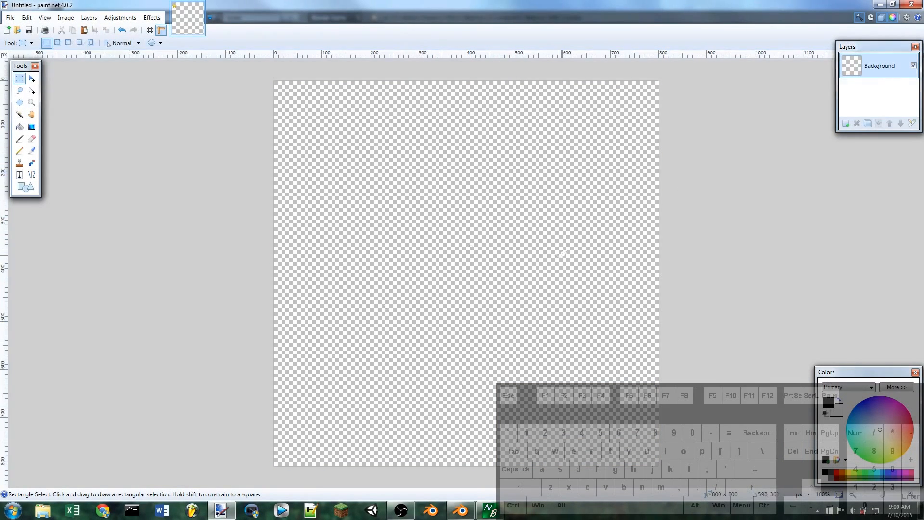
{"action": "mouse_move", "coordinate": [75, 175]}
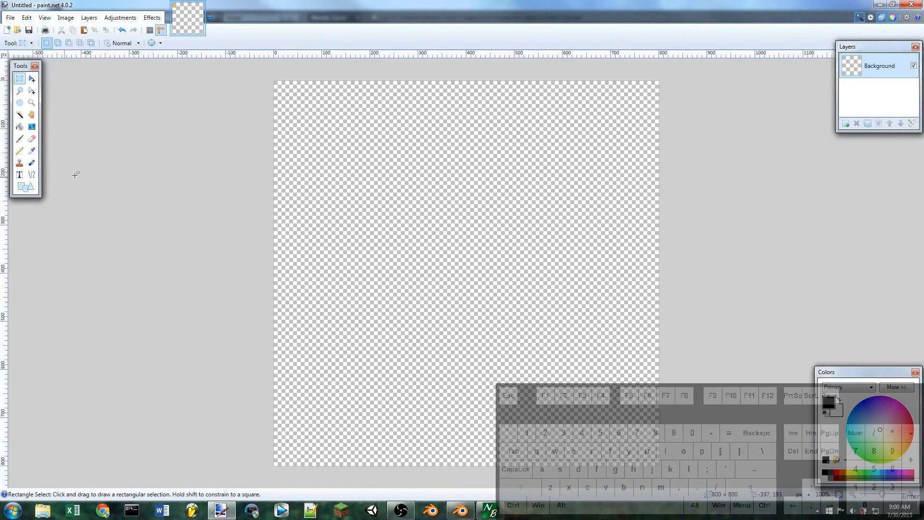
Choose the Shapes tool with the Ellipse shape type
{"action": "left_click", "coordinate": [31, 187]}
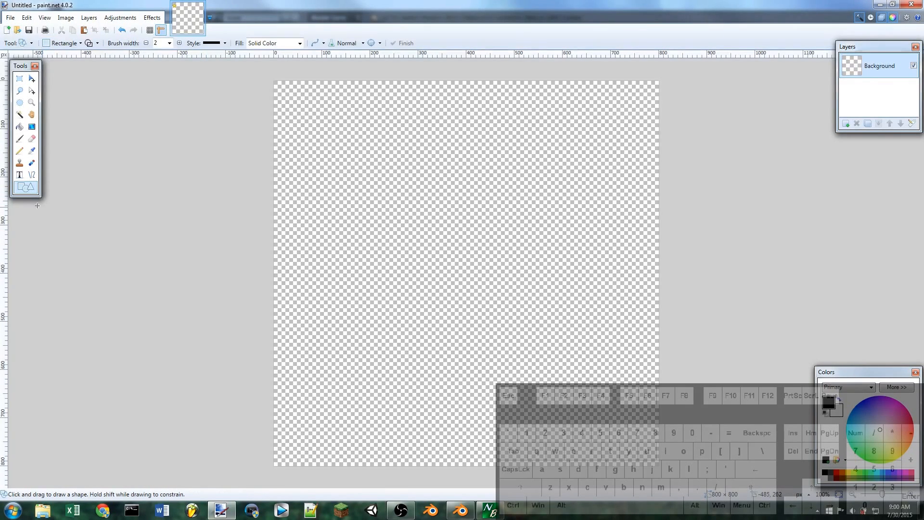
{"action": "left_click", "coordinate": [80, 43]}
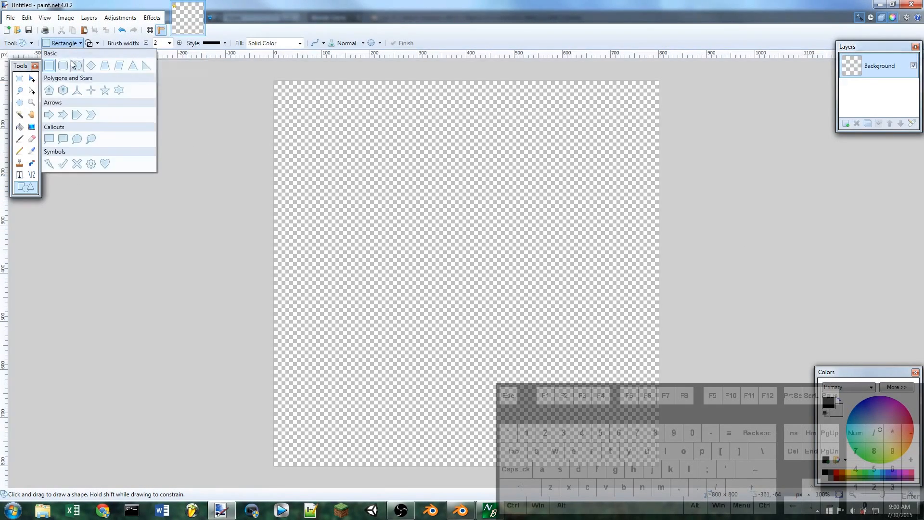
{"action": "left_click", "coordinate": [63, 66]}
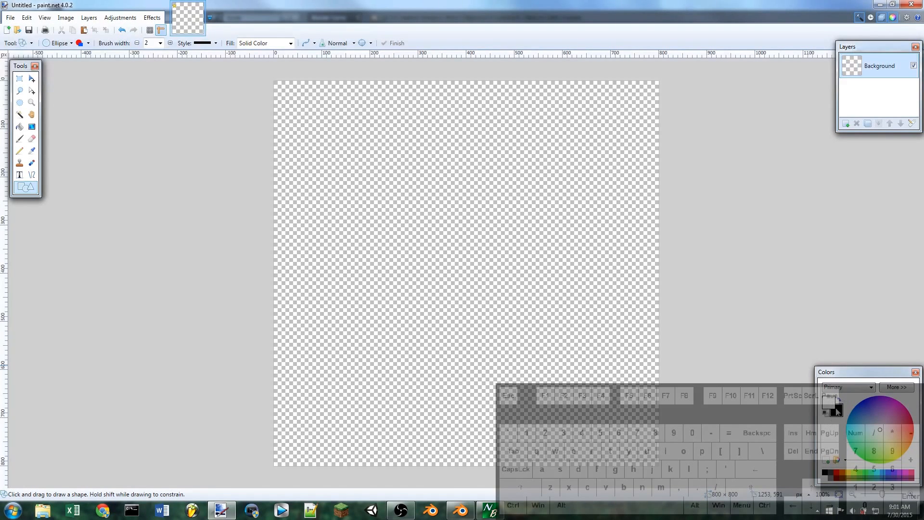
{"action": "mouse_move", "coordinate": [336, 133]}
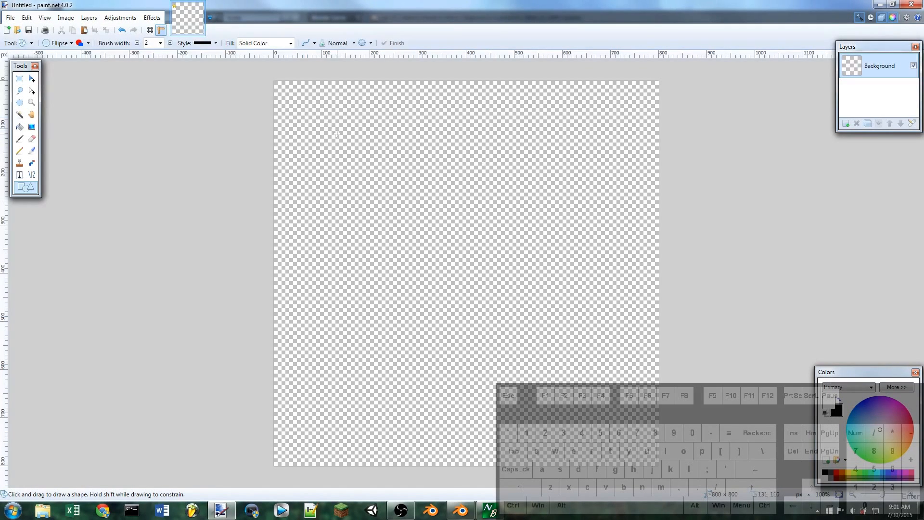
Draw a large centred faint white circle, then add a new layer
{"action": "left_click_drag", "start_coordinate": [297, 110], "coordinate": [339, 157]}
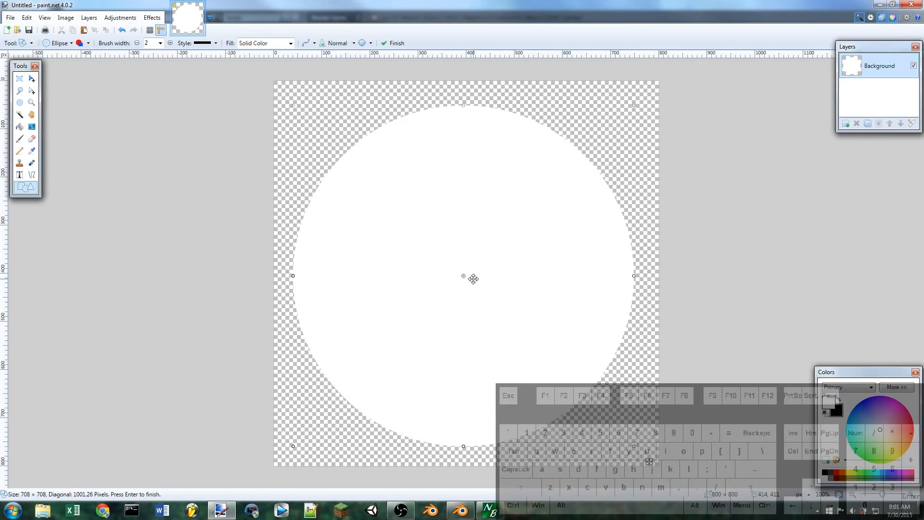
{"action": "left_click_drag", "start_coordinate": [473, 278], "coordinate": [467, 271]}
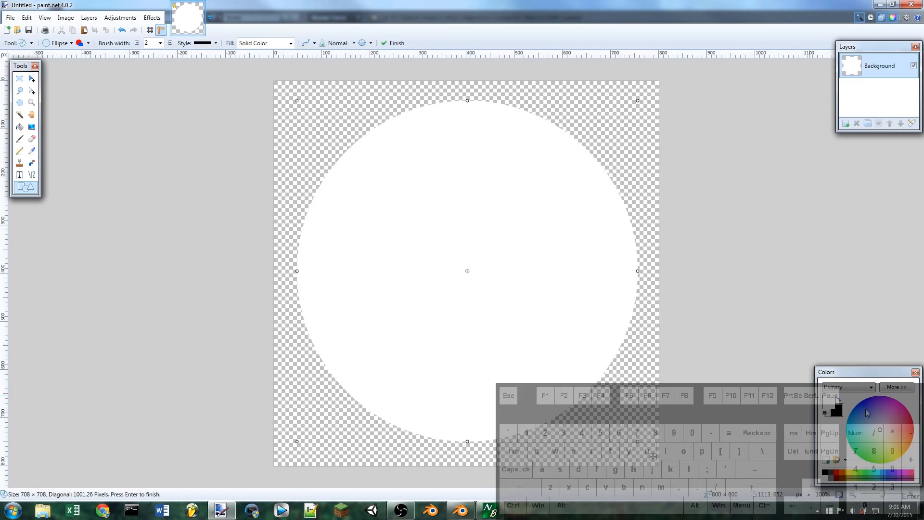
{"action": "left_click", "coordinate": [896, 387]}
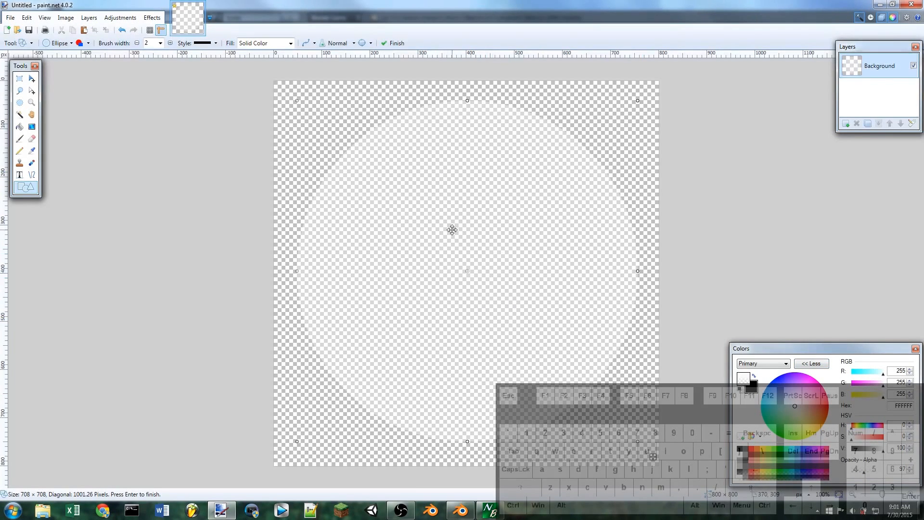
{"action": "mouse_move", "coordinate": [849, 118]}
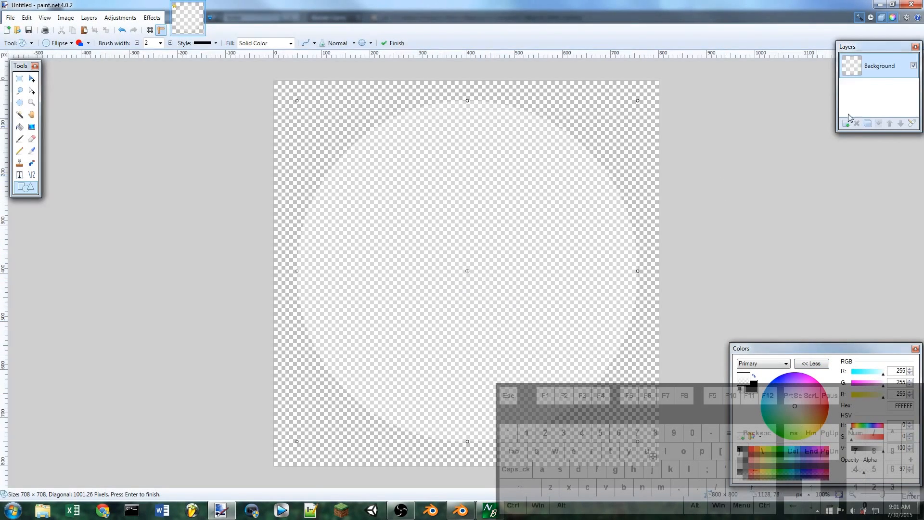
{"action": "left_click", "coordinate": [847, 124]}
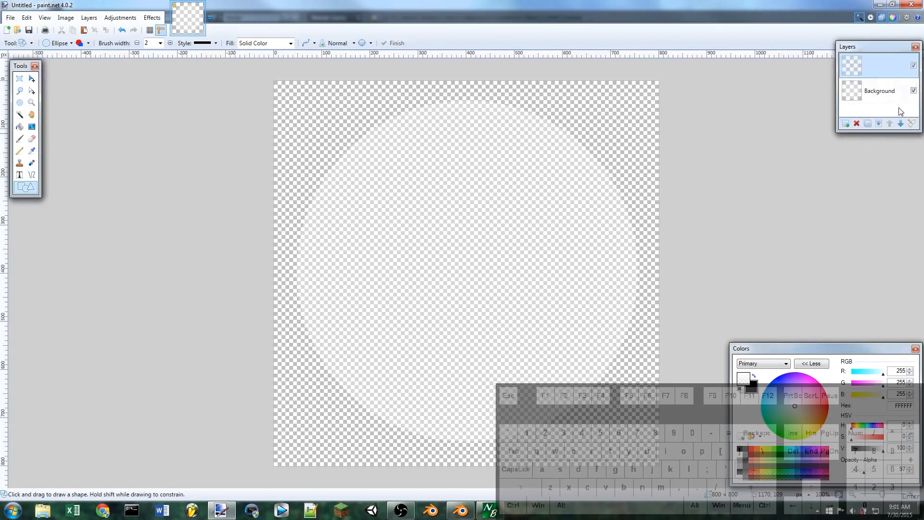
Move the new layer below the circle layer and pick the Paint Bucket
{"action": "left_click", "coordinate": [848, 124]}
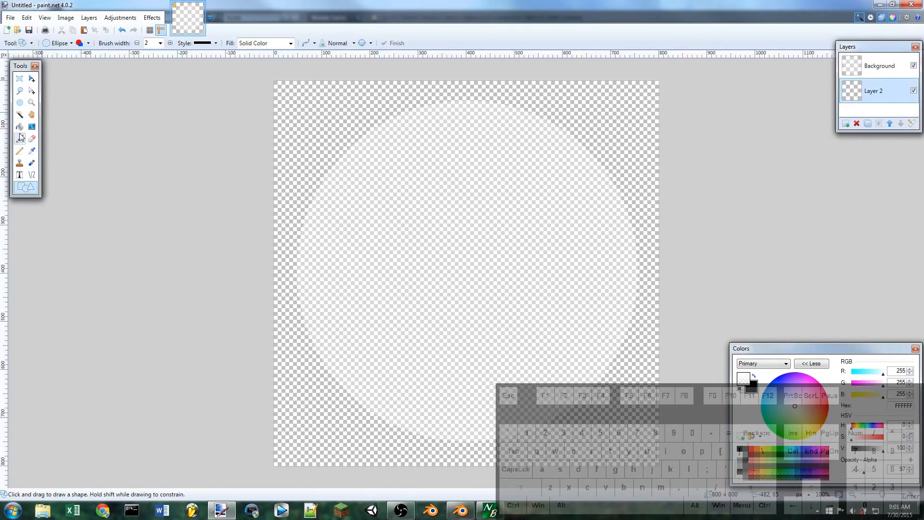
{"action": "left_click", "coordinate": [19, 127]}
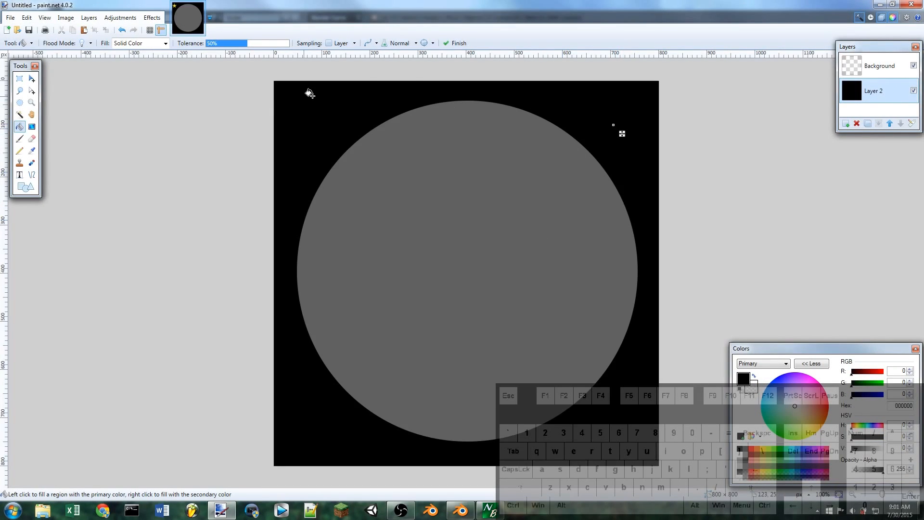
{"action": "mouse_move", "coordinate": [599, 459]}
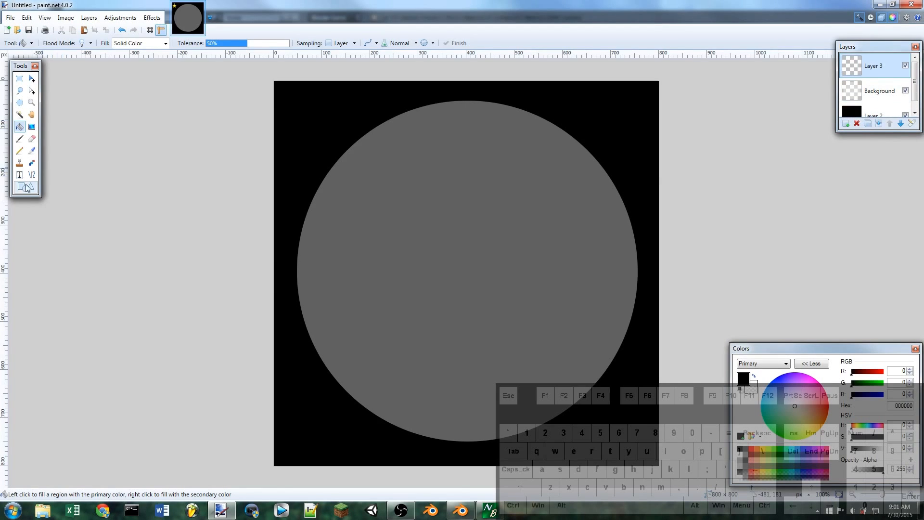
Draw nested grey ellipses on the top layer, ending with a small white centre
{"action": "left_click", "coordinate": [25, 187]}
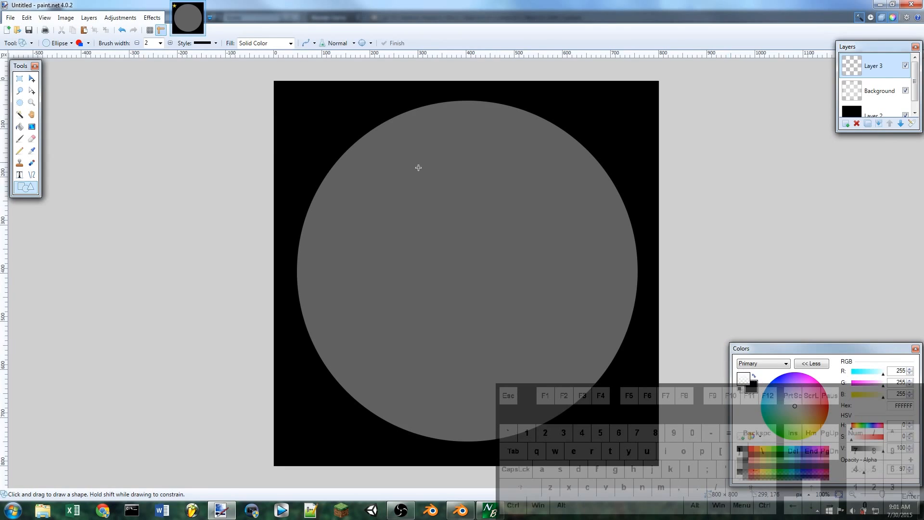
{"action": "left_click_drag", "start_coordinate": [418, 168], "coordinate": [596, 359]}
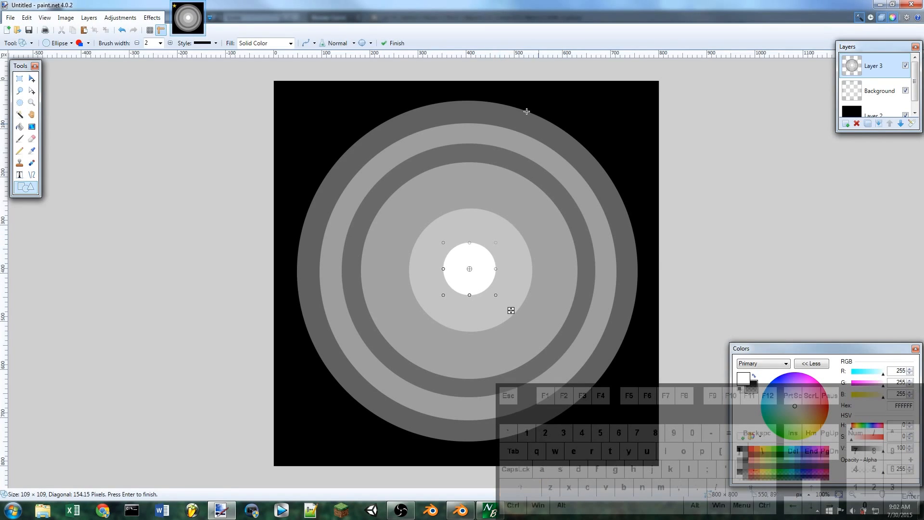
{"action": "left_click", "coordinate": [20, 78]}
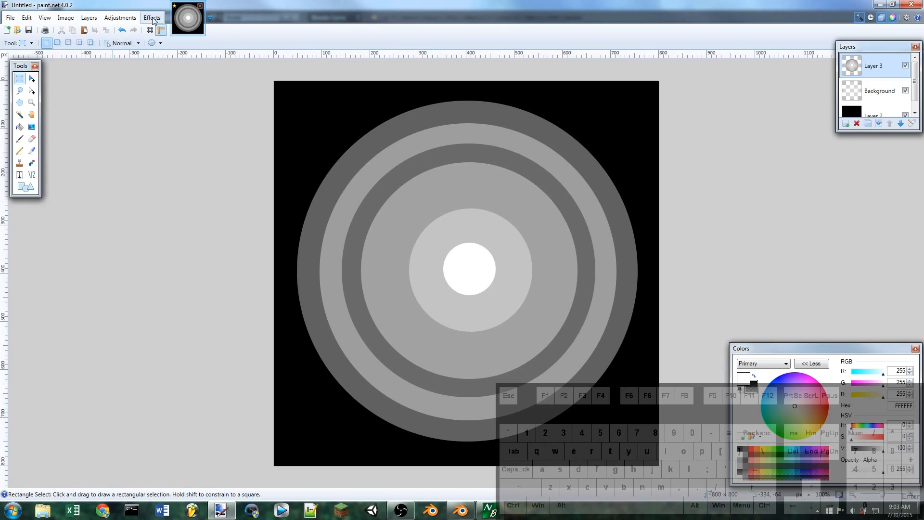
Preview a radius-14 Gaussian Blur, cancel it, and merge the ring layer down
{"action": "left_click", "coordinate": [152, 17]}
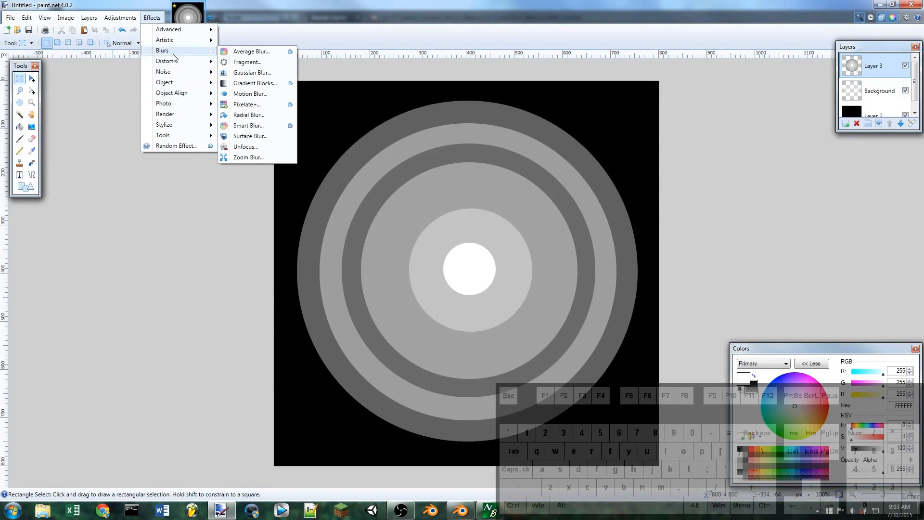
{"action": "left_click", "coordinate": [251, 72]}
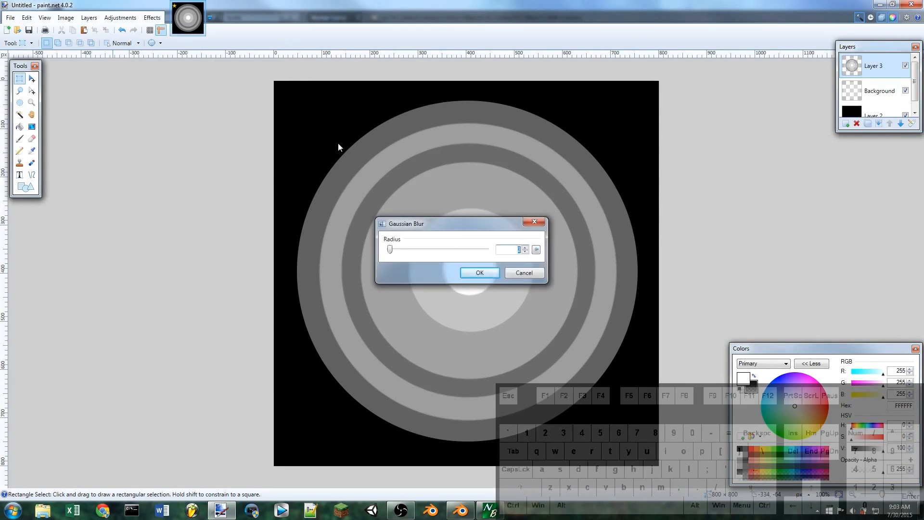
{"action": "left_click_drag", "start_coordinate": [406, 223], "coordinate": [642, 148]}
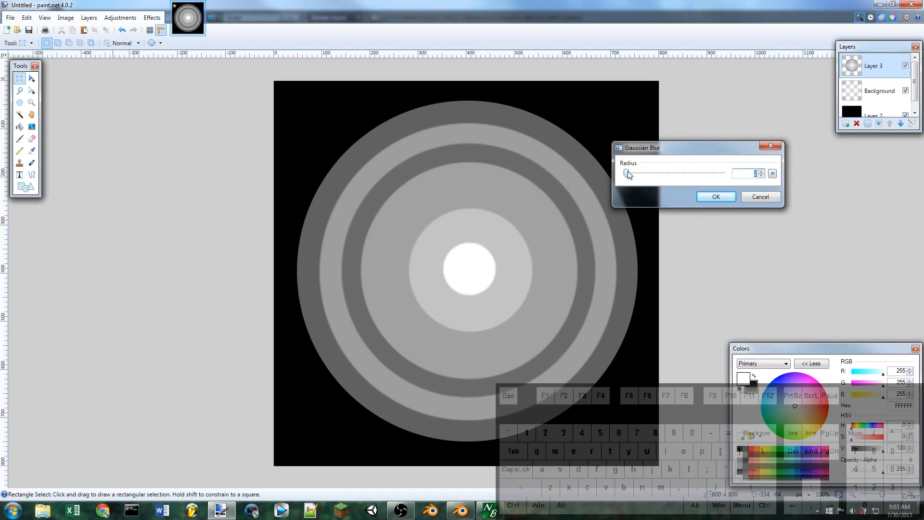
{"action": "left_click_drag", "start_coordinate": [626, 173], "coordinate": [633, 173]}
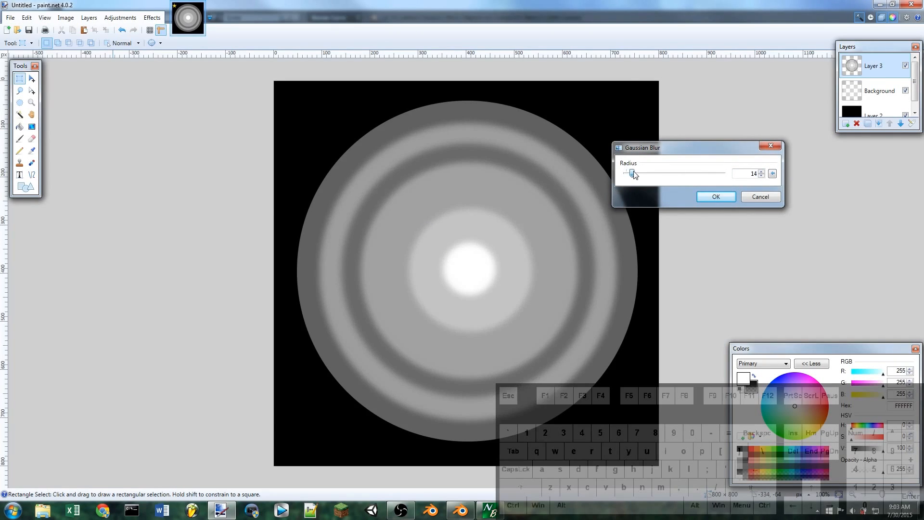
{"action": "left_click", "coordinate": [716, 196]}
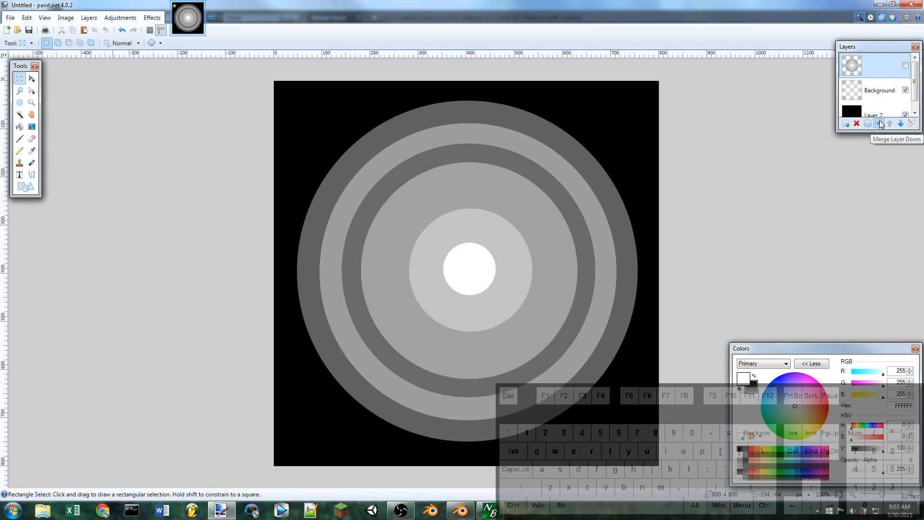
{"action": "left_click", "coordinate": [879, 124]}
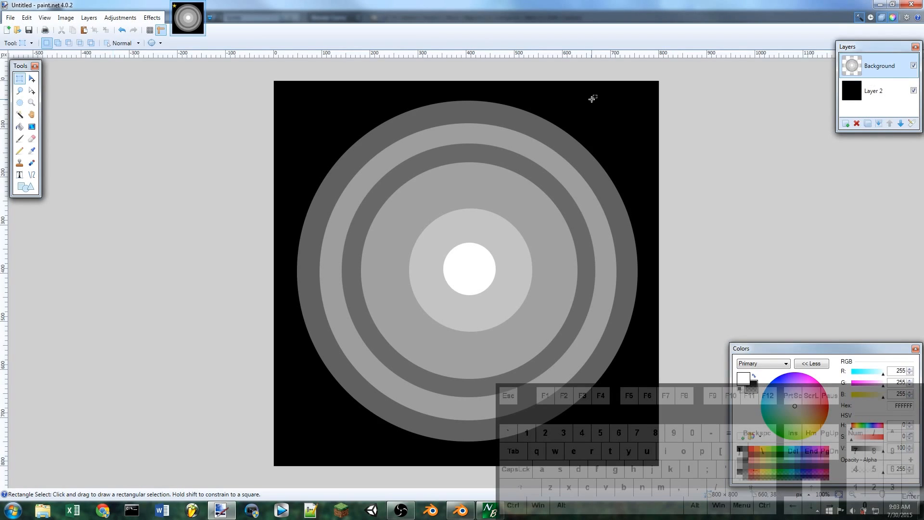
Apply a Gaussian Blur with radius 19 to the merged ring image
{"action": "left_click", "coordinate": [152, 18]}
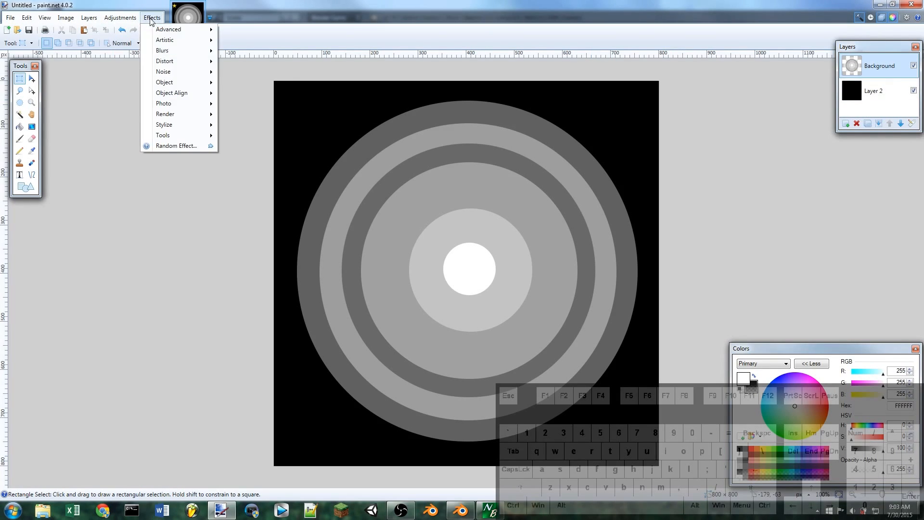
{"action": "mouse_move", "coordinate": [162, 50]}
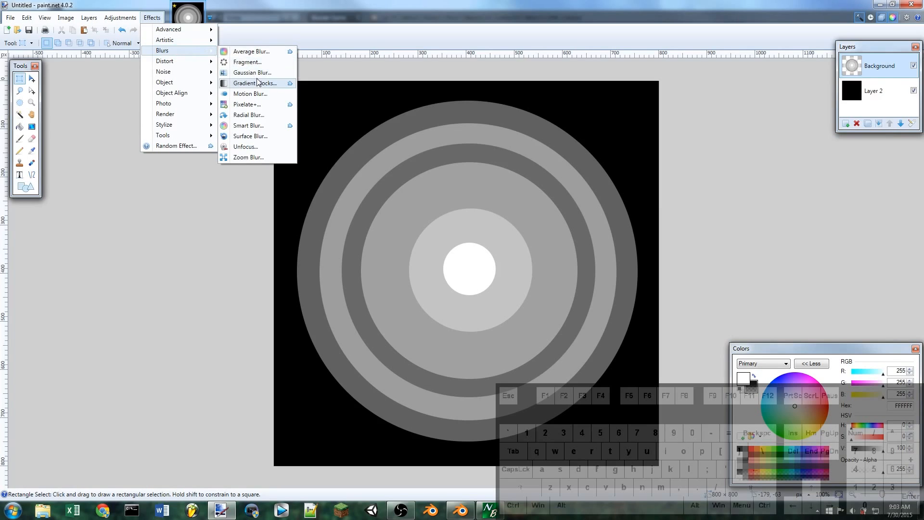
{"action": "left_click", "coordinate": [251, 73]}
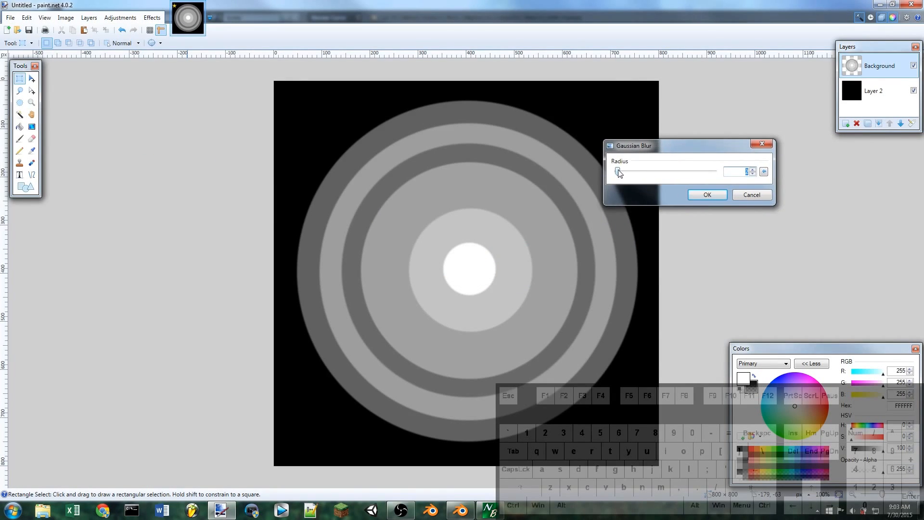
{"action": "left_click_drag", "start_coordinate": [617, 172], "coordinate": [640, 172]}
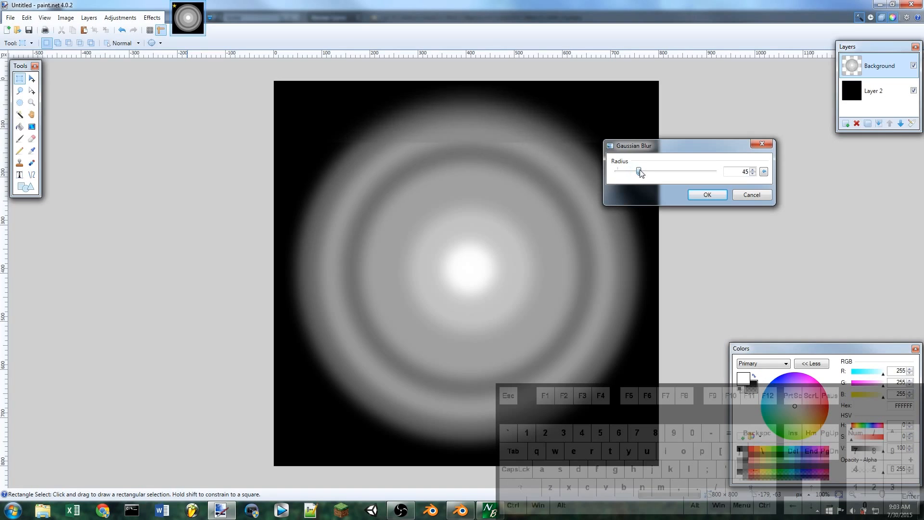
{"action": "left_click_drag", "start_coordinate": [639, 170], "coordinate": [633, 170]}
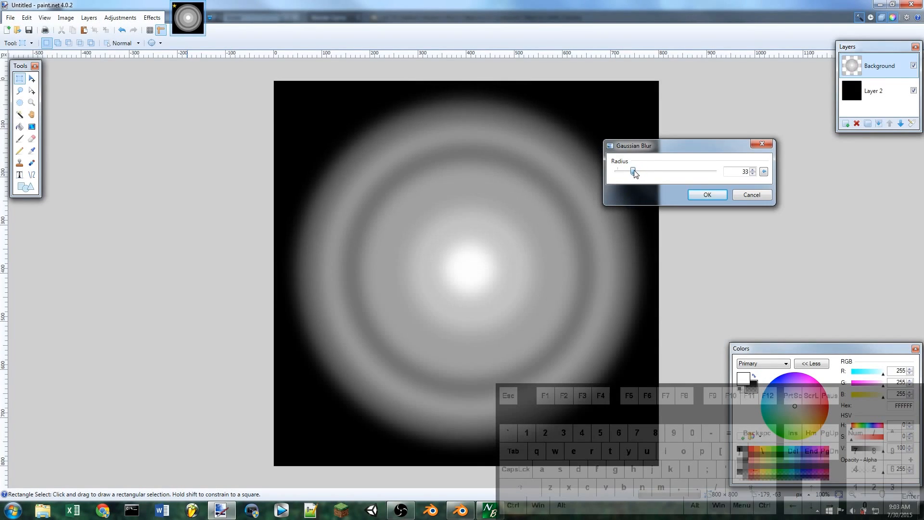
{"action": "left_click_drag", "start_coordinate": [633, 171], "coordinate": [629, 171]}
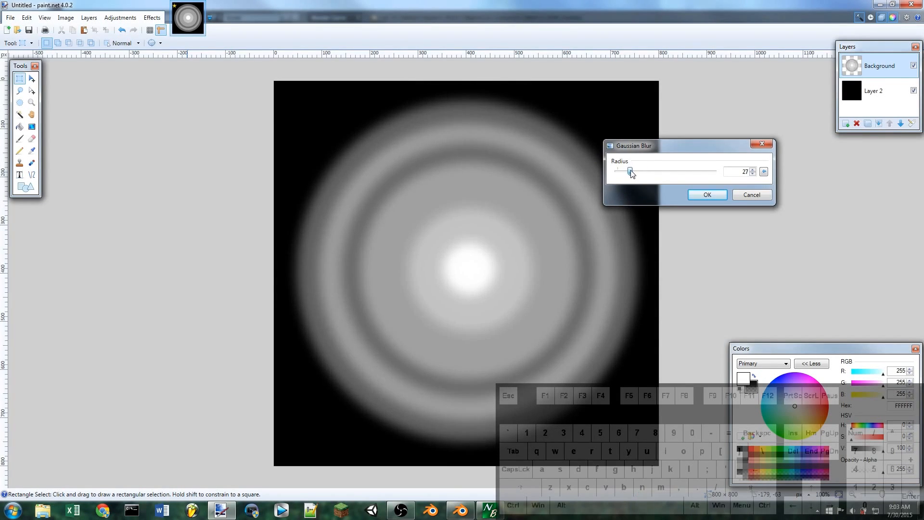
{"action": "left_click_drag", "start_coordinate": [631, 171], "coordinate": [625, 170]}
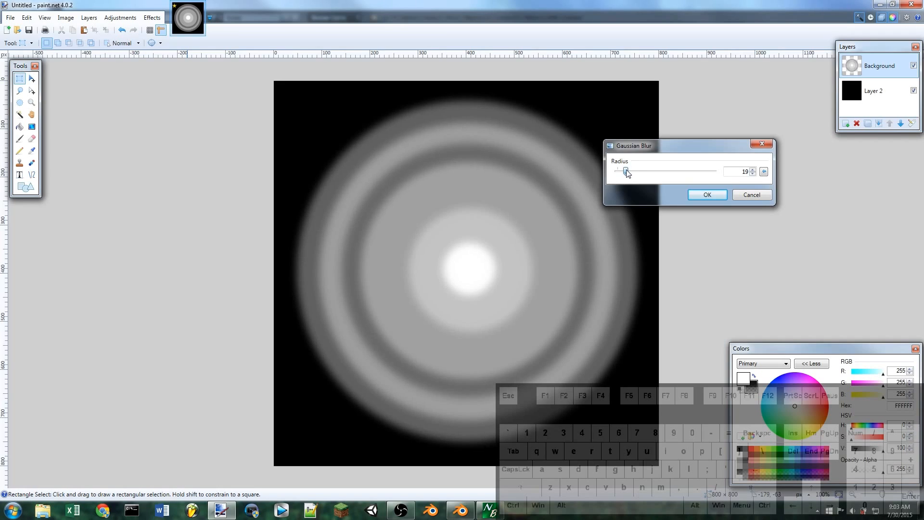
{"action": "left_click", "coordinate": [707, 194]}
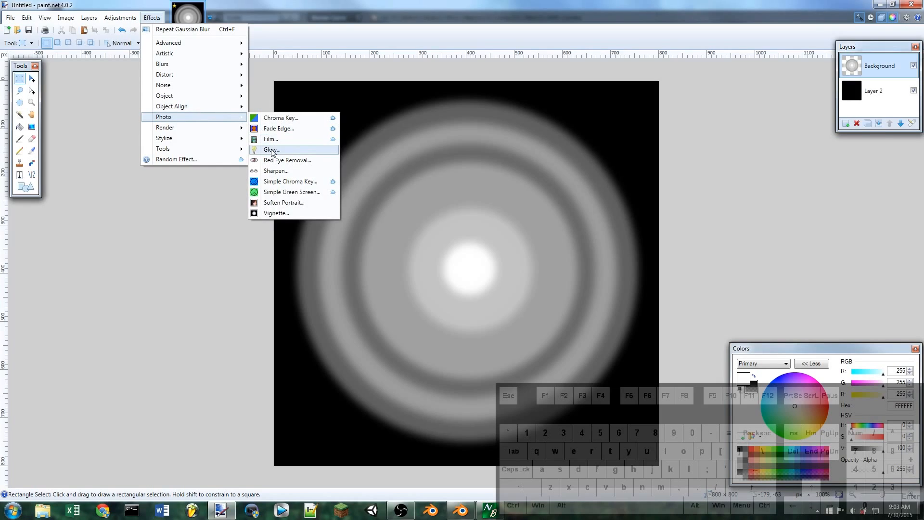
Apply a Glow effect with radius 20 and brightness -5
{"action": "left_click", "coordinate": [270, 149]}
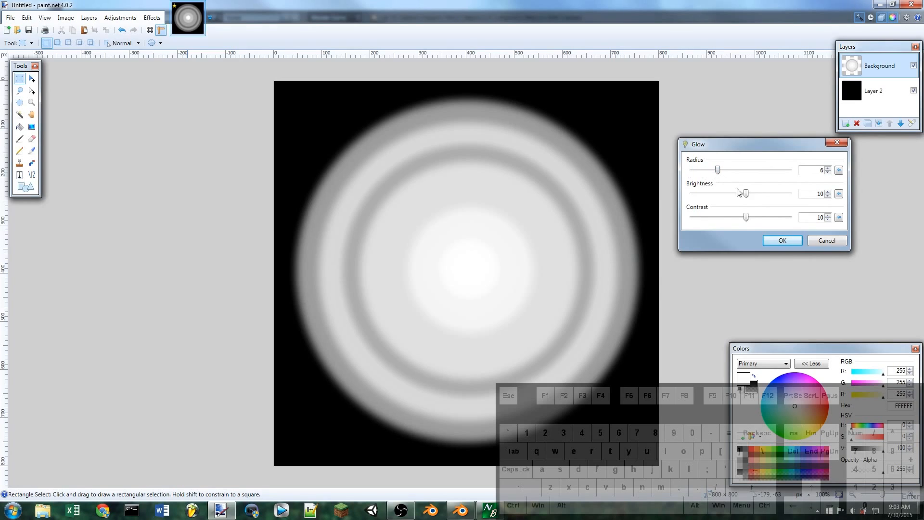
{"action": "left_click_drag", "start_coordinate": [745, 193], "coordinate": [729, 194]}
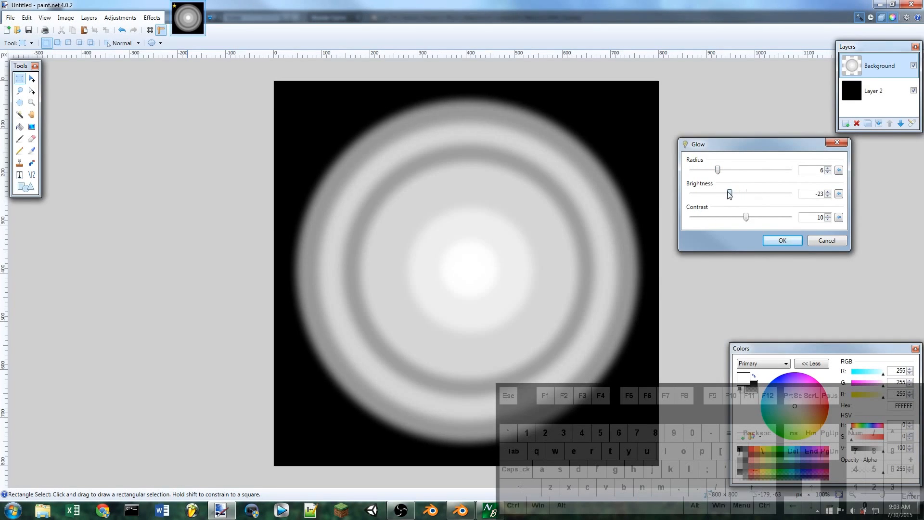
{"action": "left_click_drag", "start_coordinate": [717, 170], "coordinate": [790, 170]}
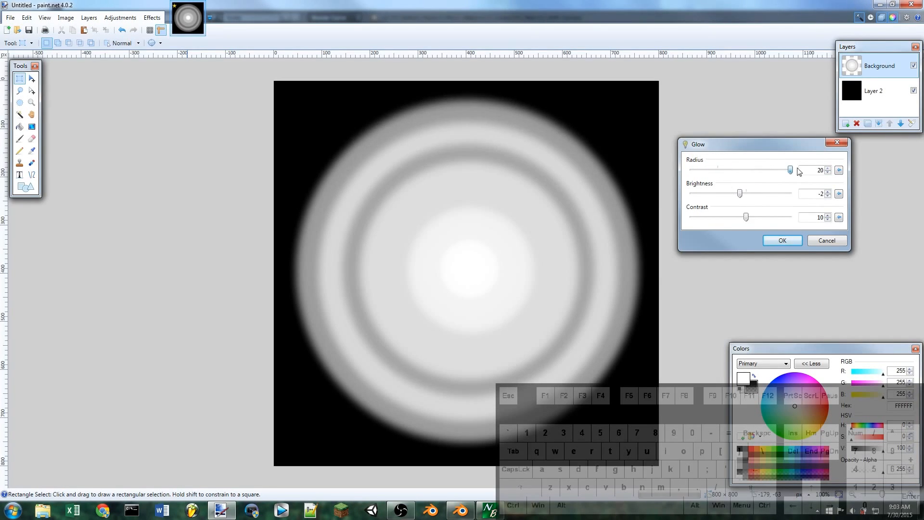
{"action": "left_click_drag", "start_coordinate": [745, 192], "coordinate": [738, 192]}
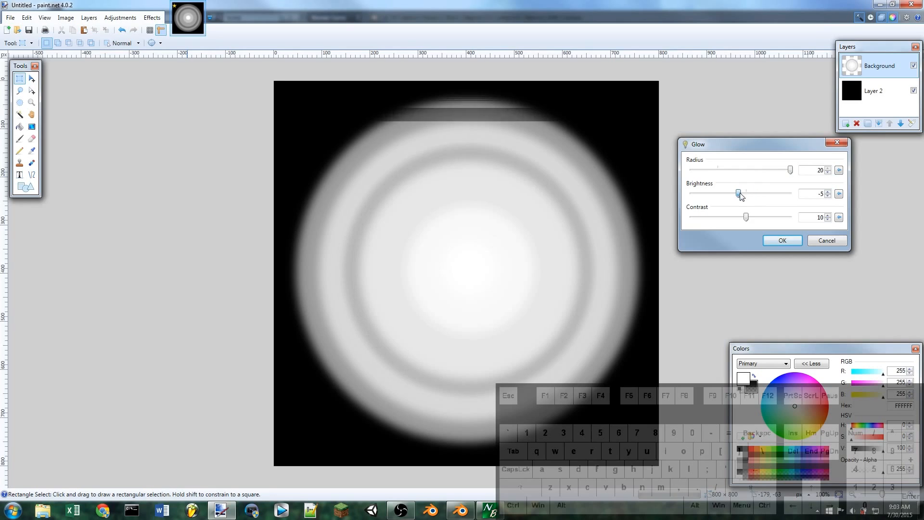
{"action": "left_click", "coordinate": [782, 240]}
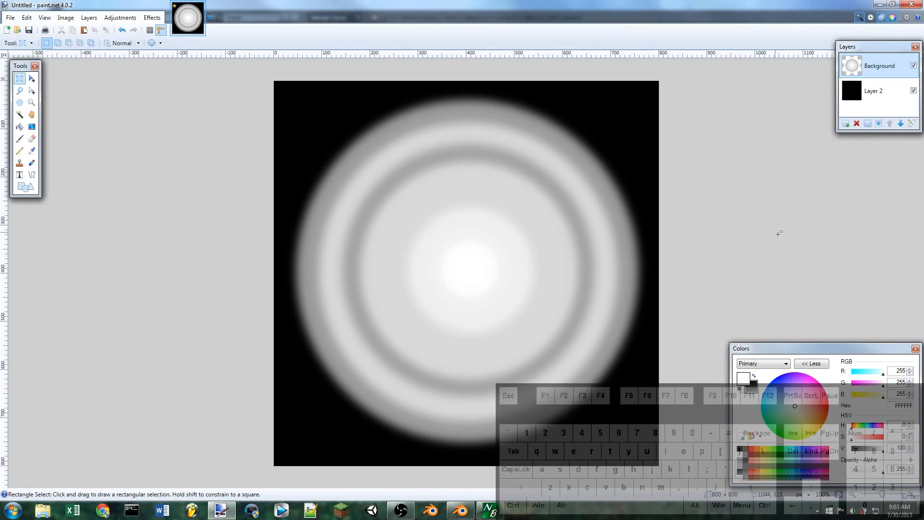
{"action": "left_click", "coordinate": [9, 17]}
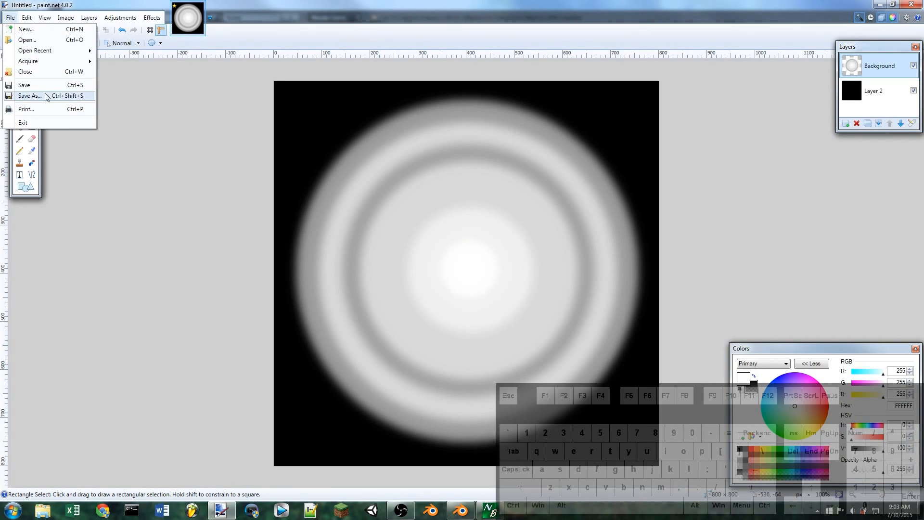
Save the image as PNG file FlashlightCookie.png and confirm the save settings
{"action": "left_click", "coordinate": [29, 95]}
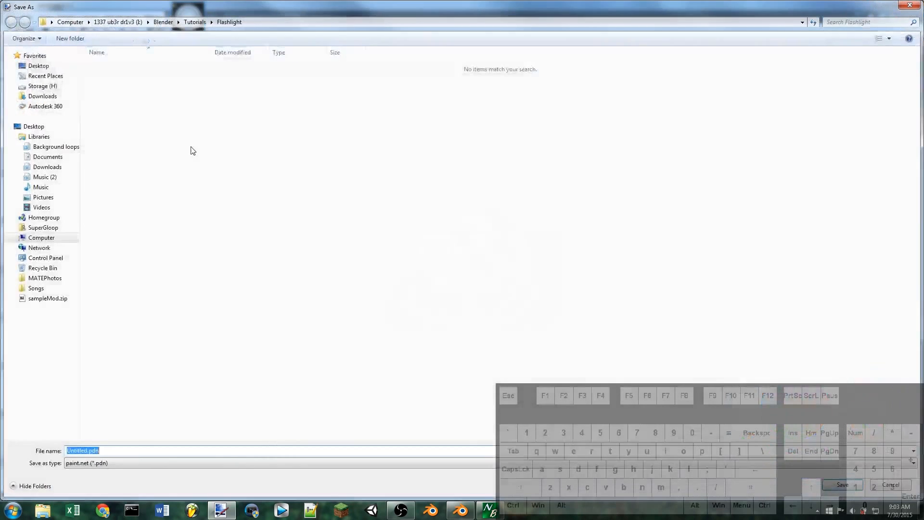
{"action": "left_click", "coordinate": [86, 462]}
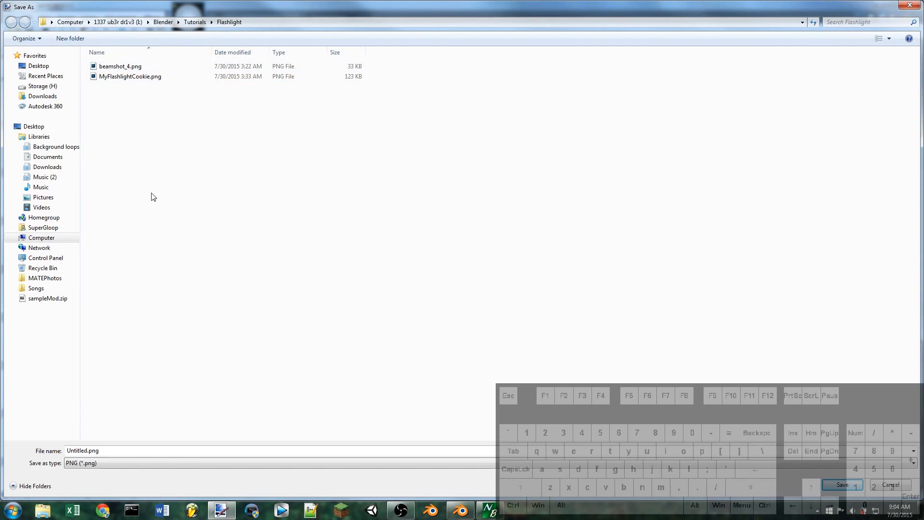
{"action": "double_click", "coordinate": [83, 450]}
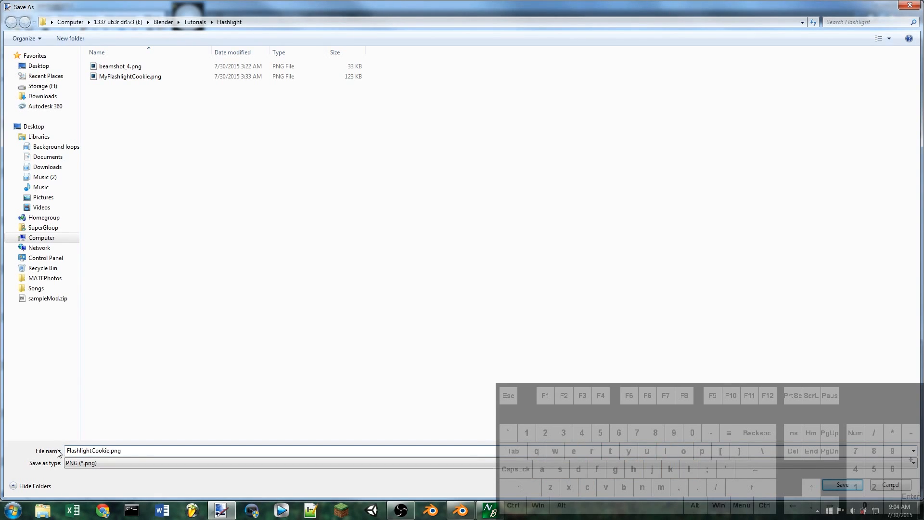
{"action": "left_click", "coordinate": [841, 484]}
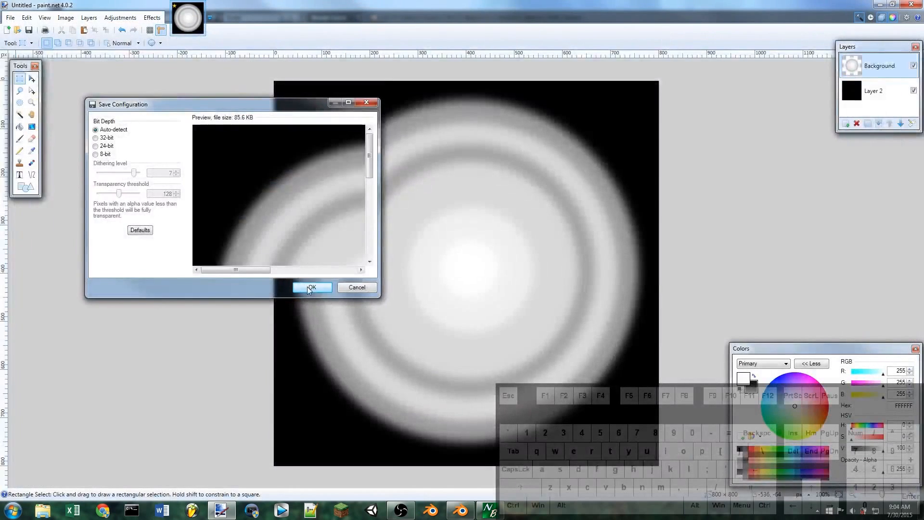
{"action": "left_click", "coordinate": [312, 288]}
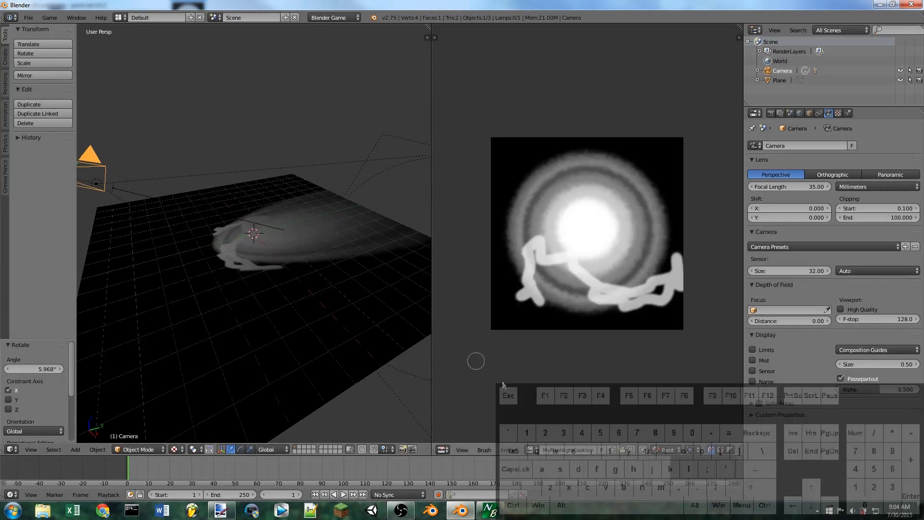
Replace the lamp's cookie image in the UV/Image Editor with FlashlightCookie.png
{"action": "left_click", "coordinate": [510, 449]}
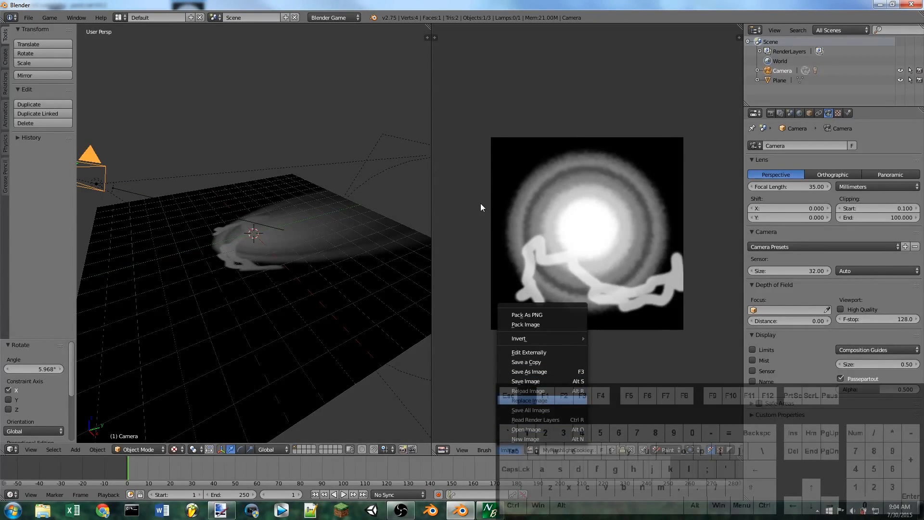
{"action": "left_click", "coordinate": [526, 400]}
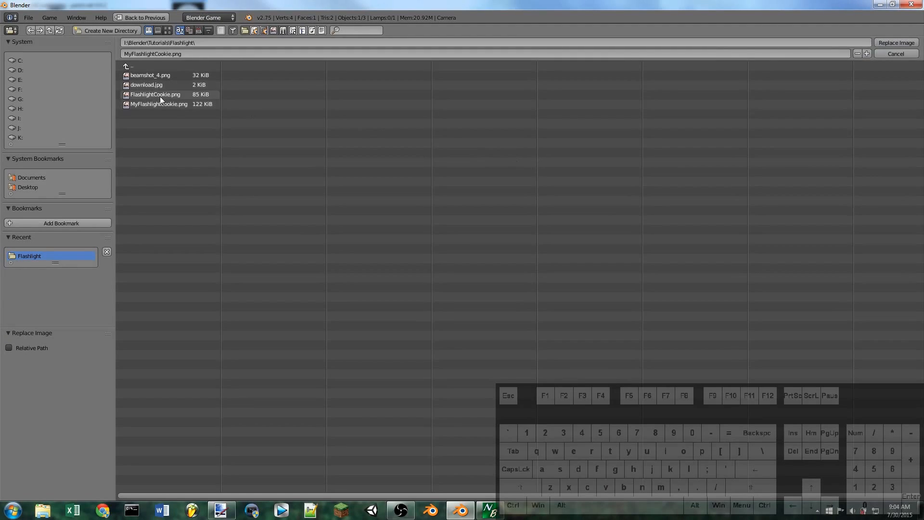
{"action": "left_click", "coordinate": [154, 94]}
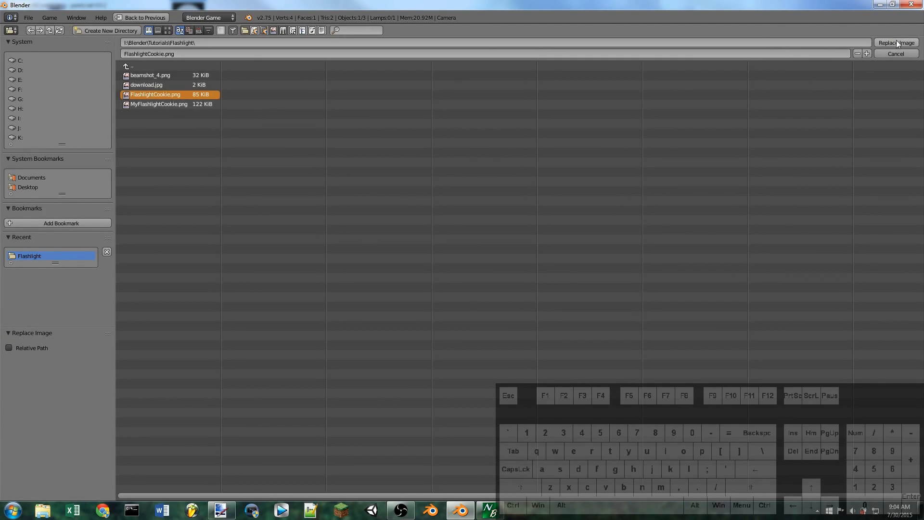
{"action": "left_click", "coordinate": [896, 42]}
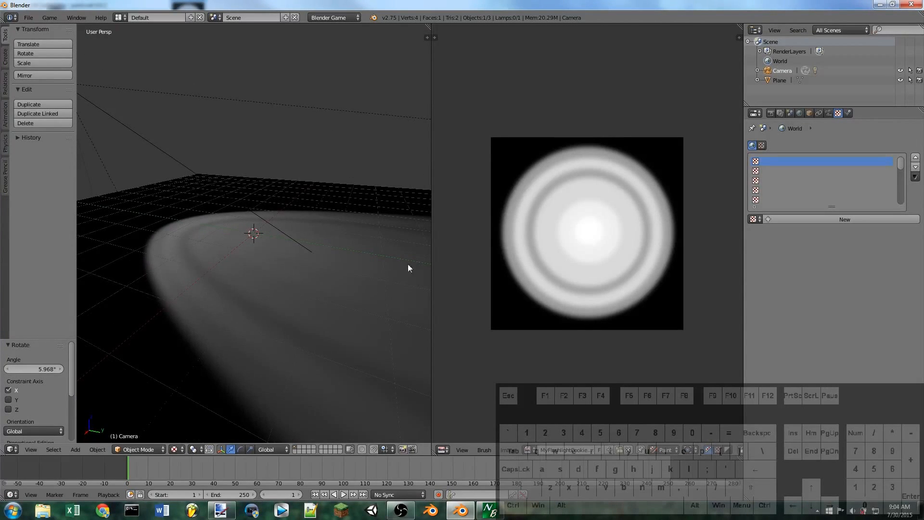
{"action": "left_click_drag", "start_coordinate": [409, 268], "coordinate": [264, 287]}
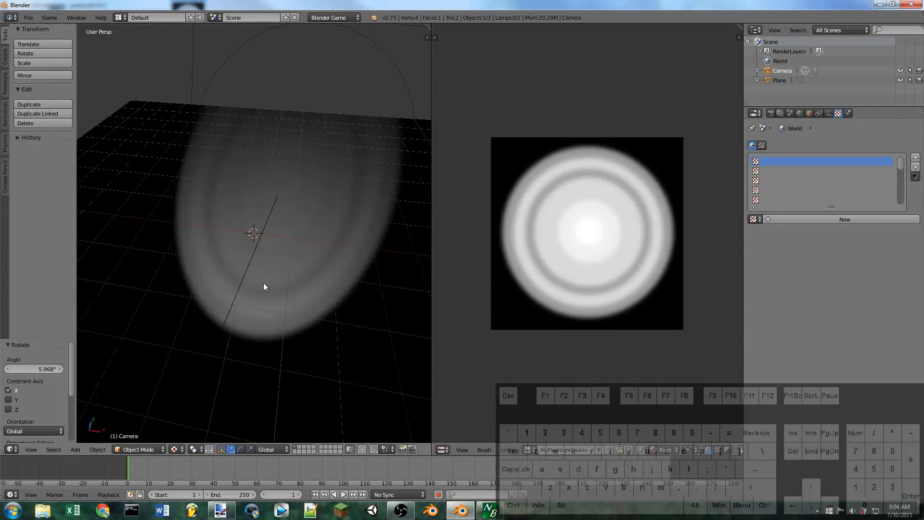
{"action": "left_click_drag", "start_coordinate": [265, 287], "coordinate": [278, 336]}
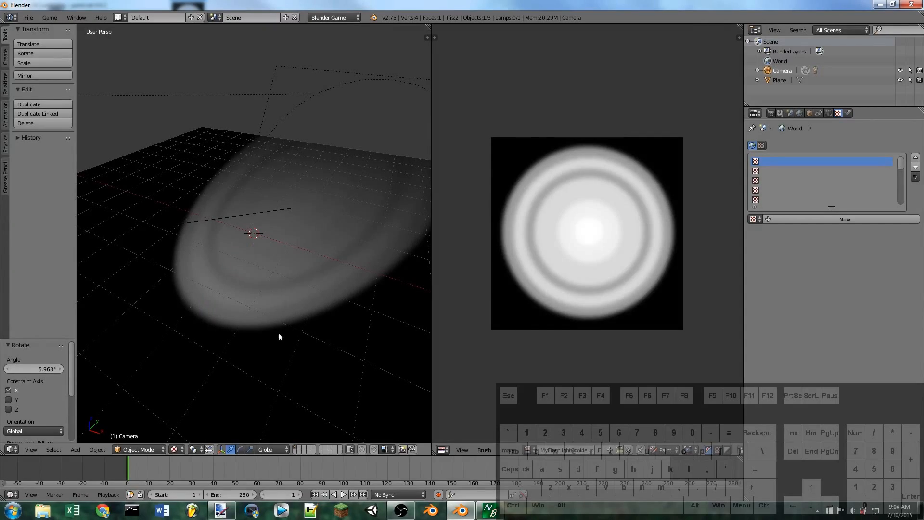